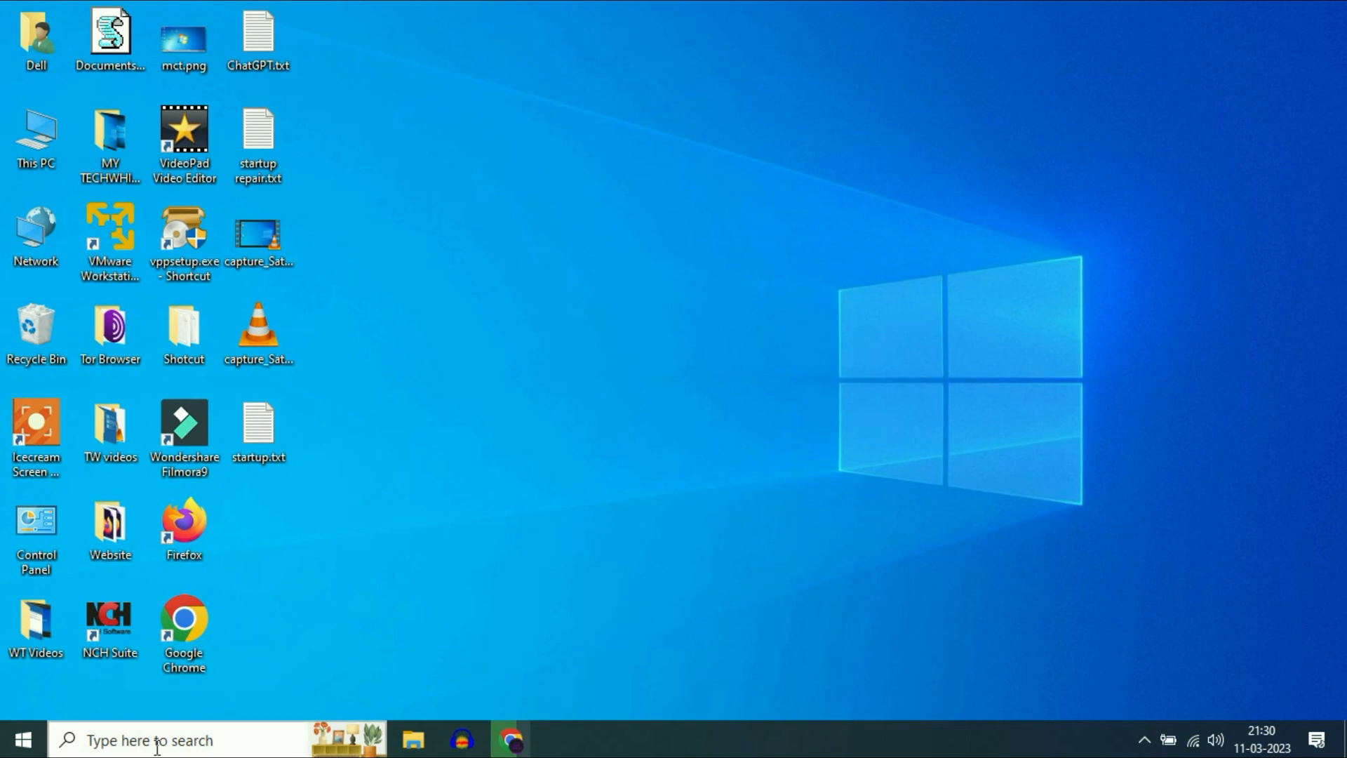
Search Windows for "power" to list power plan results
{"action": "left_click", "coordinate": [150, 739]}
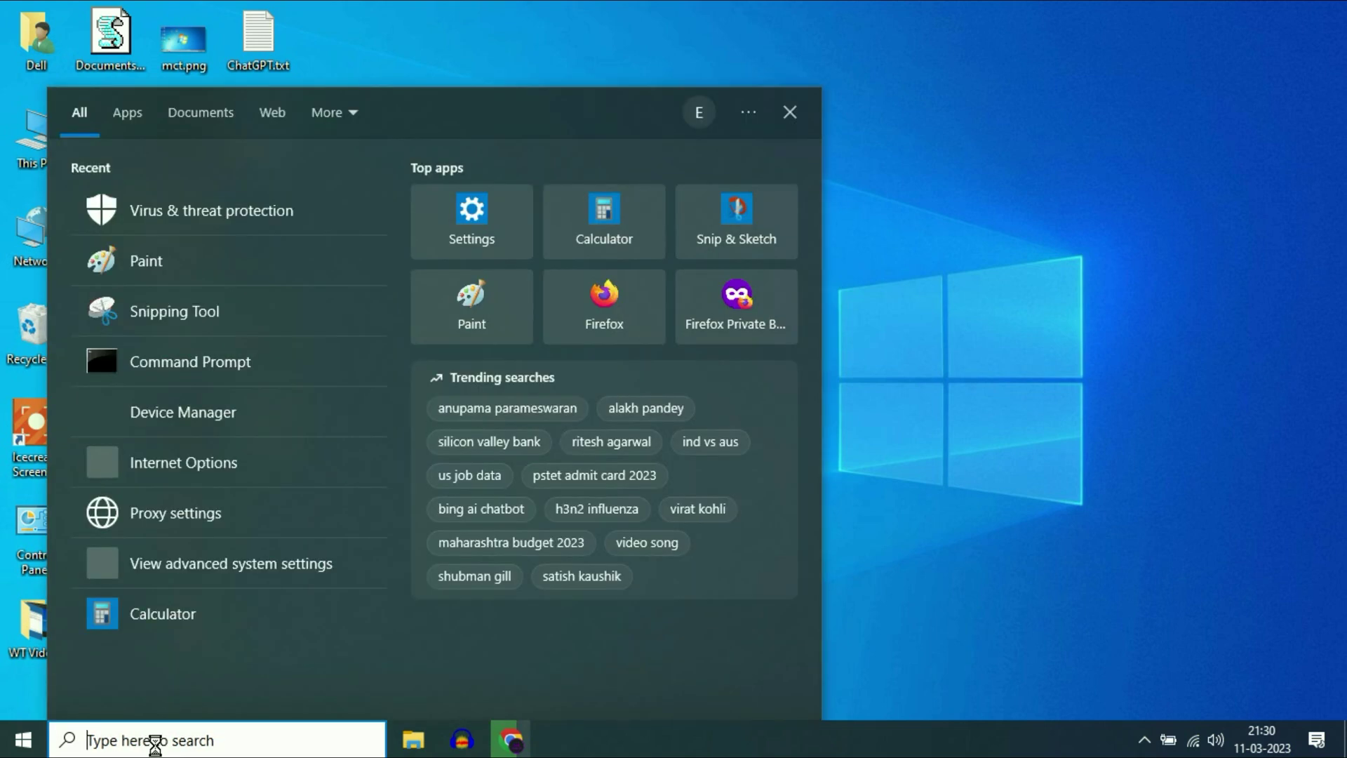
{"action": "type", "text": "power"}
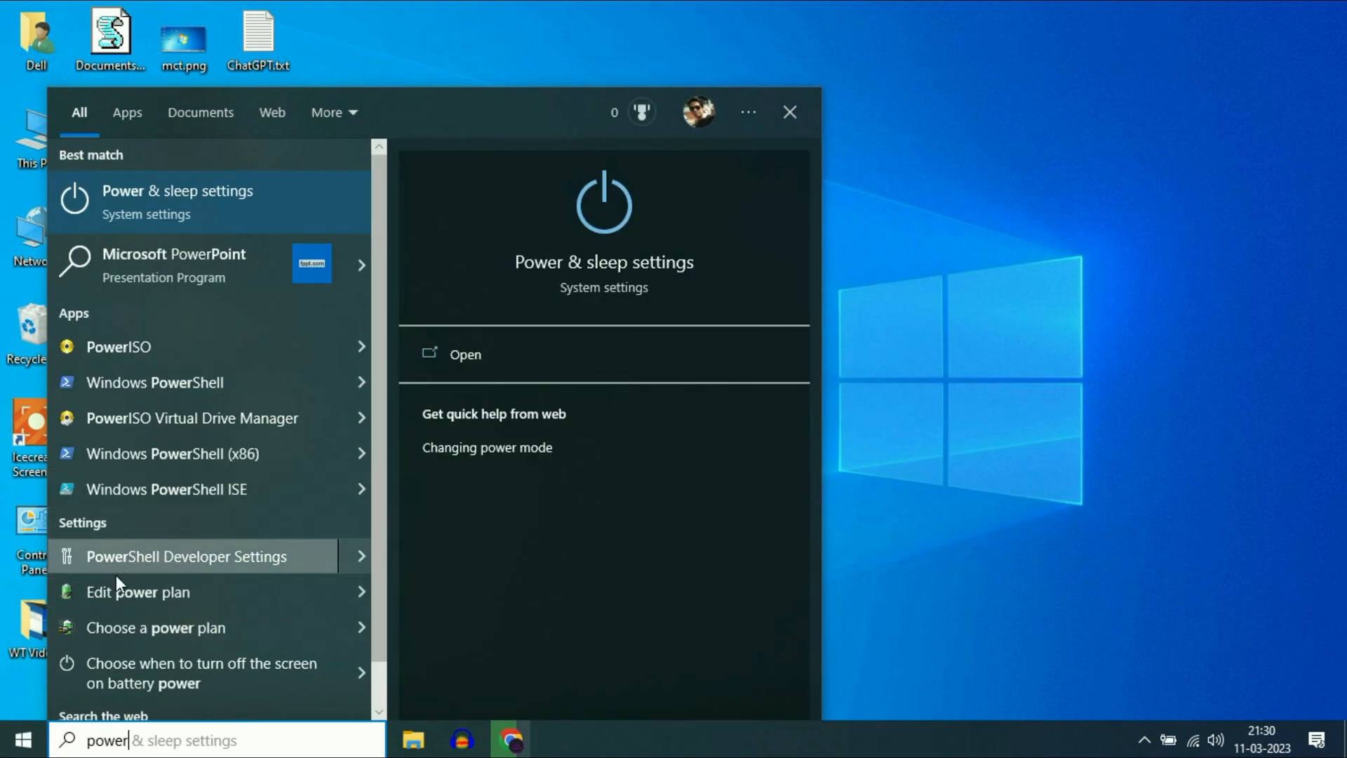
{"action": "mouse_move", "coordinate": [172, 590]}
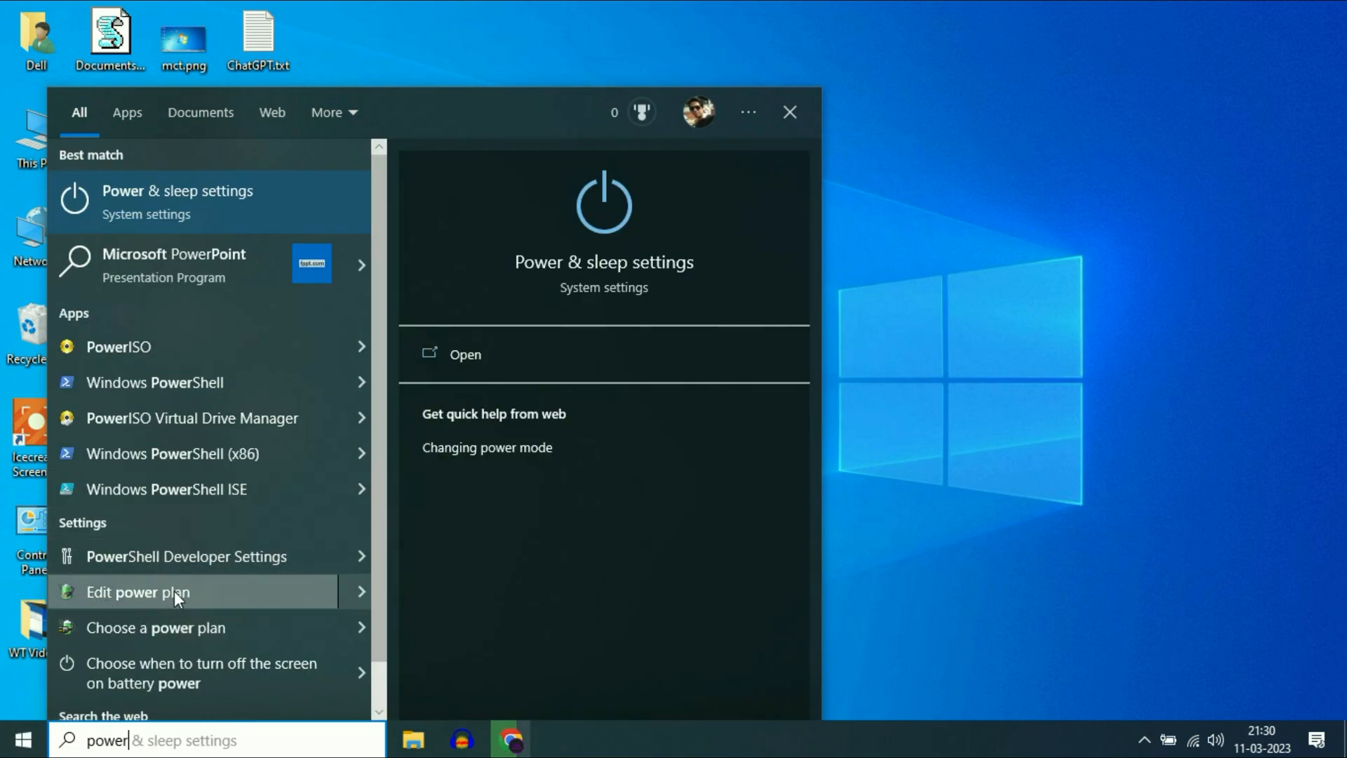
Open the Balanced plan's advanced power settings from Edit power plan
{"action": "left_click", "coordinate": [137, 592]}
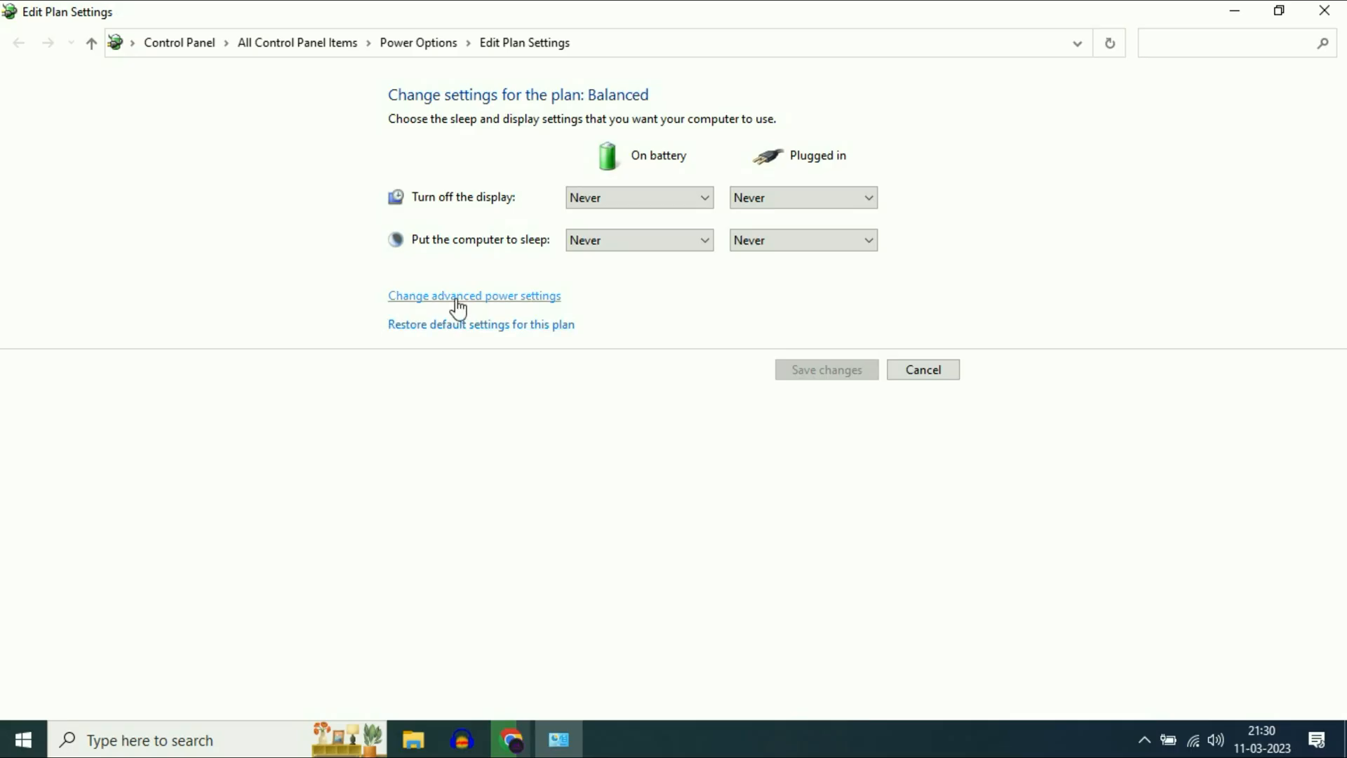
{"action": "mouse_move", "coordinate": [528, 311]}
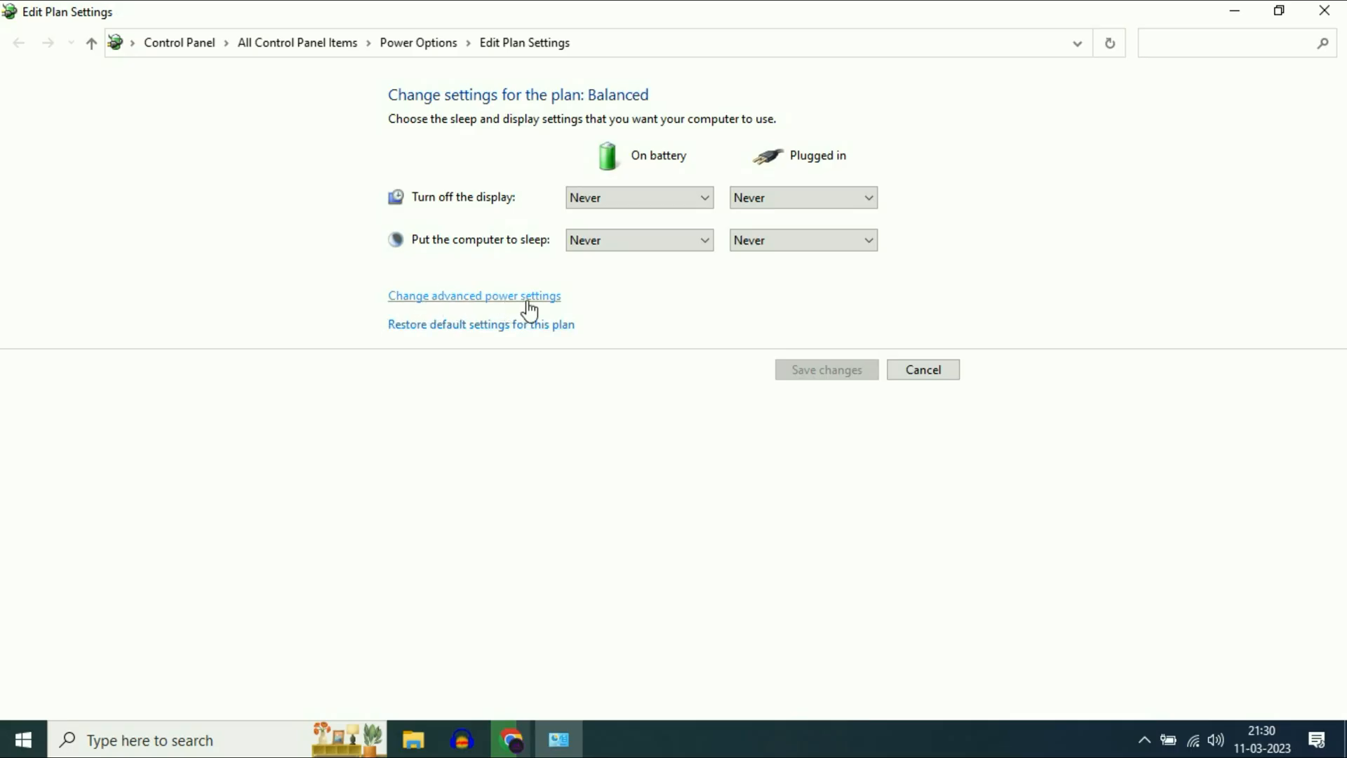
{"action": "left_click", "coordinate": [474, 295]}
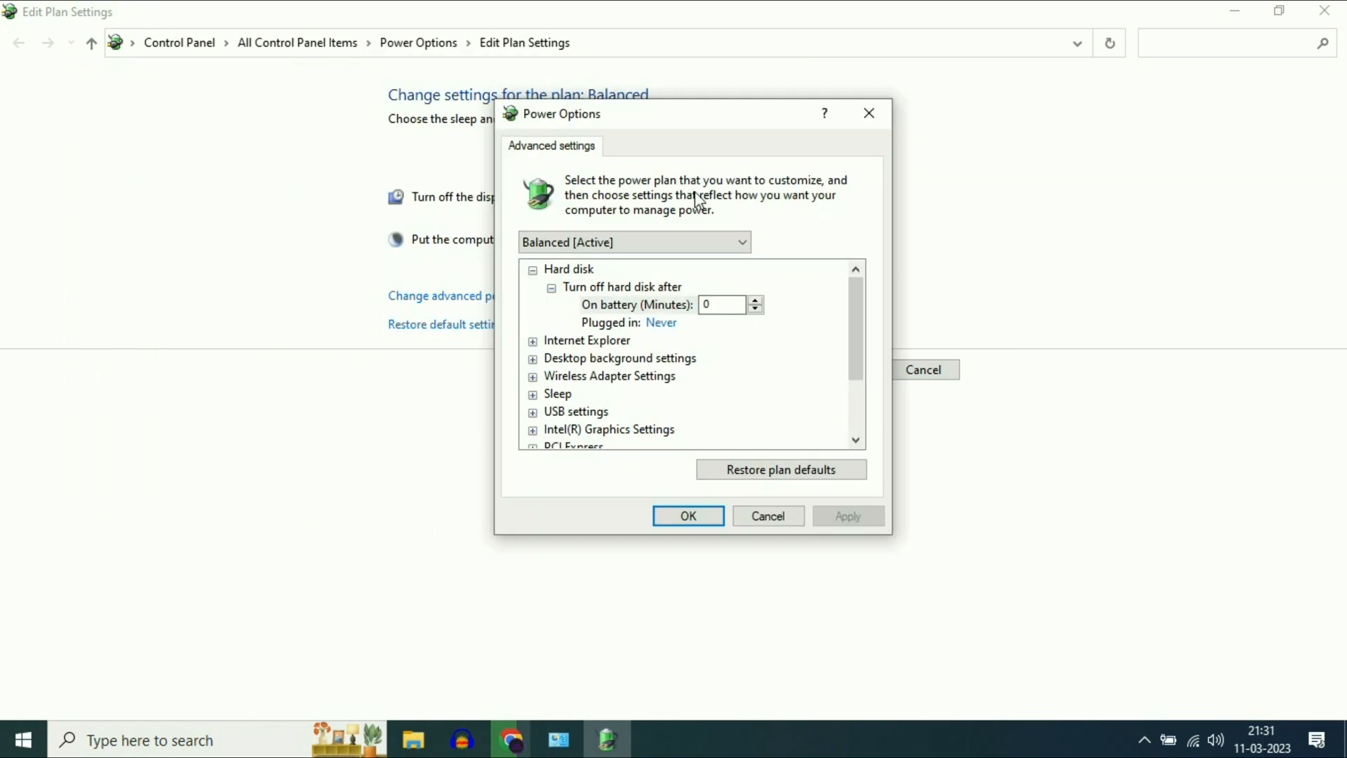
Switch the advanced settings to High Performance and expand Processor power management
{"action": "left_click", "coordinate": [739, 241]}
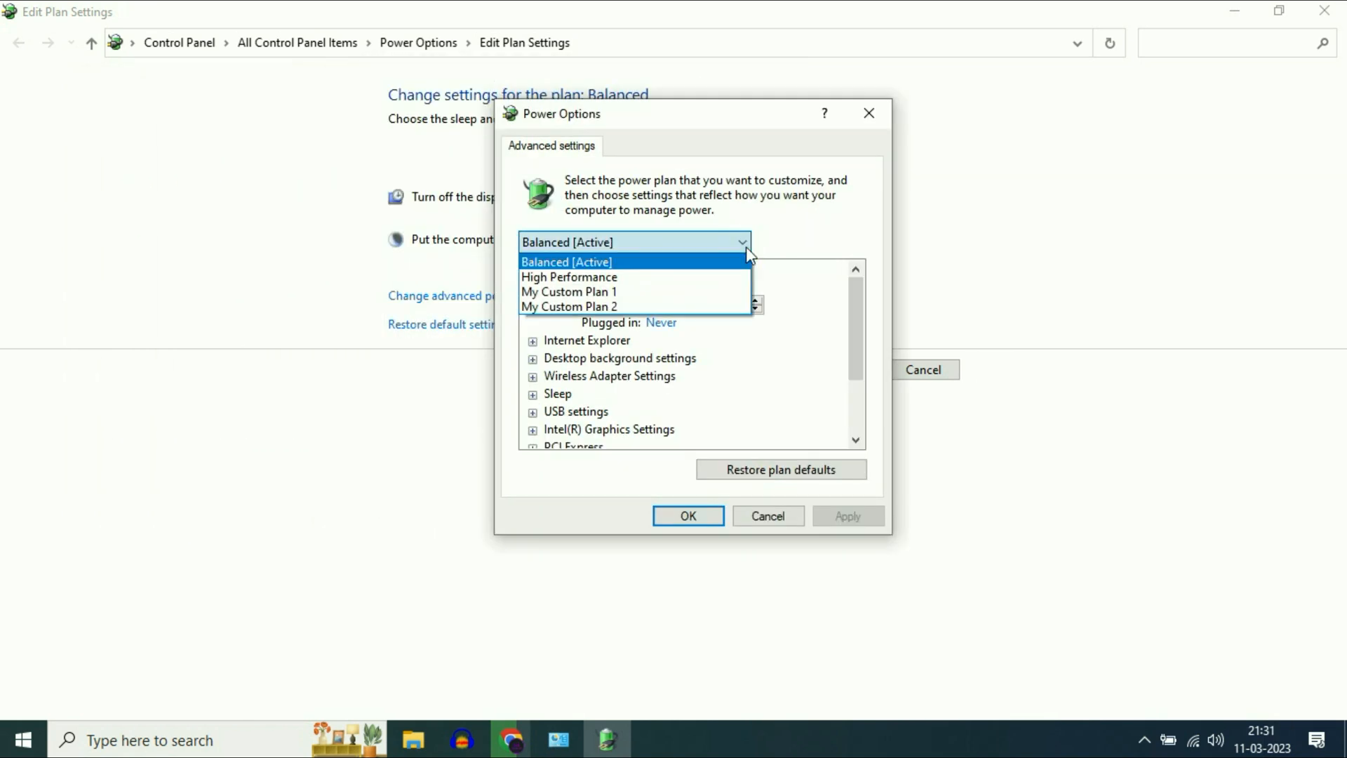
{"action": "mouse_move", "coordinate": [569, 277]}
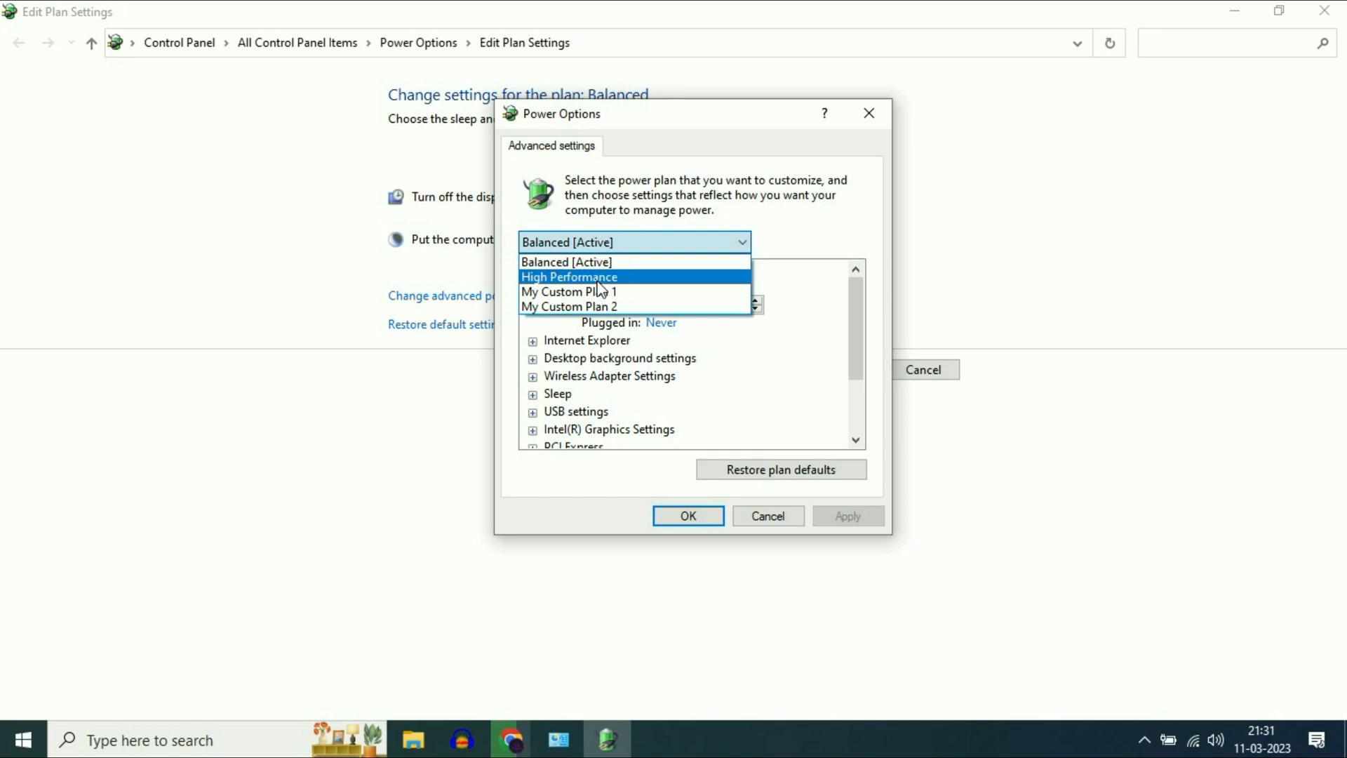
{"action": "left_click", "coordinate": [568, 276]}
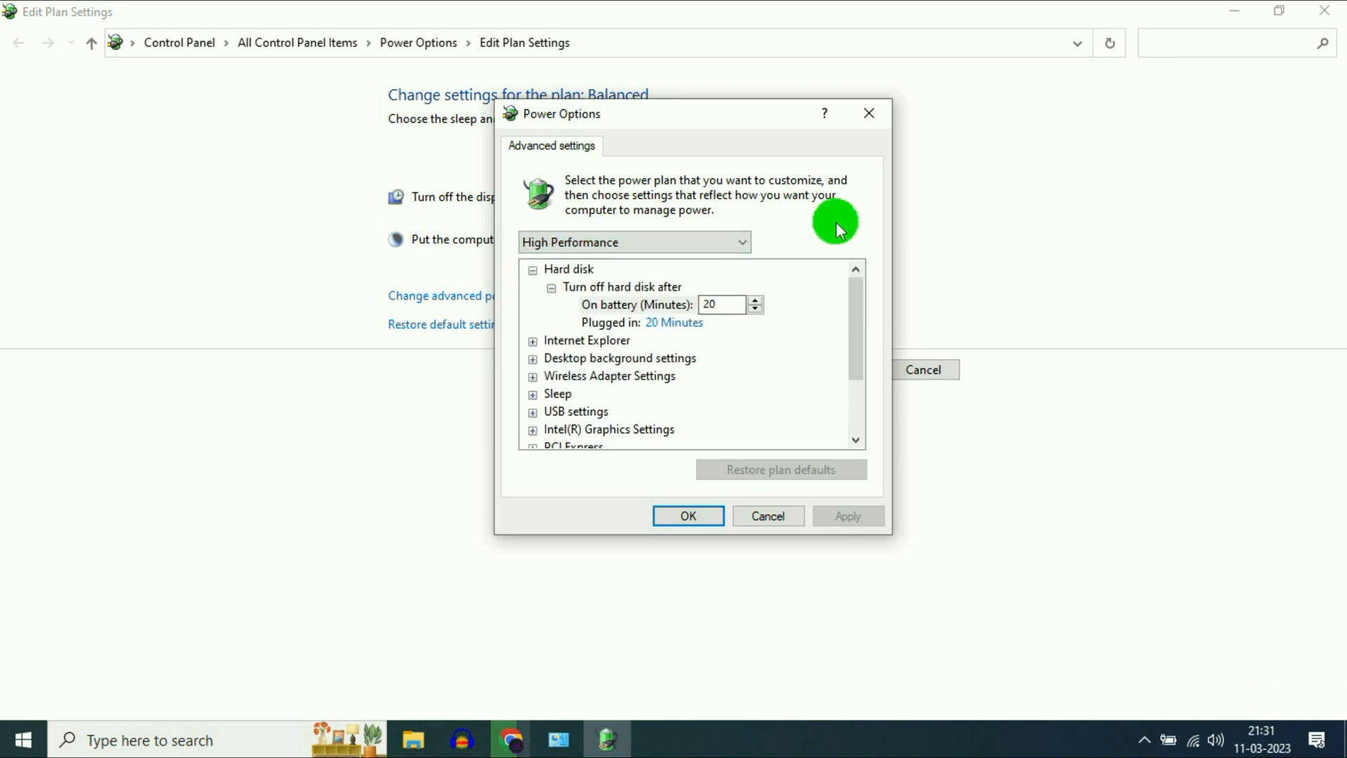
{"action": "scroll", "scroll_direction": "down", "scroll_amount": 3}
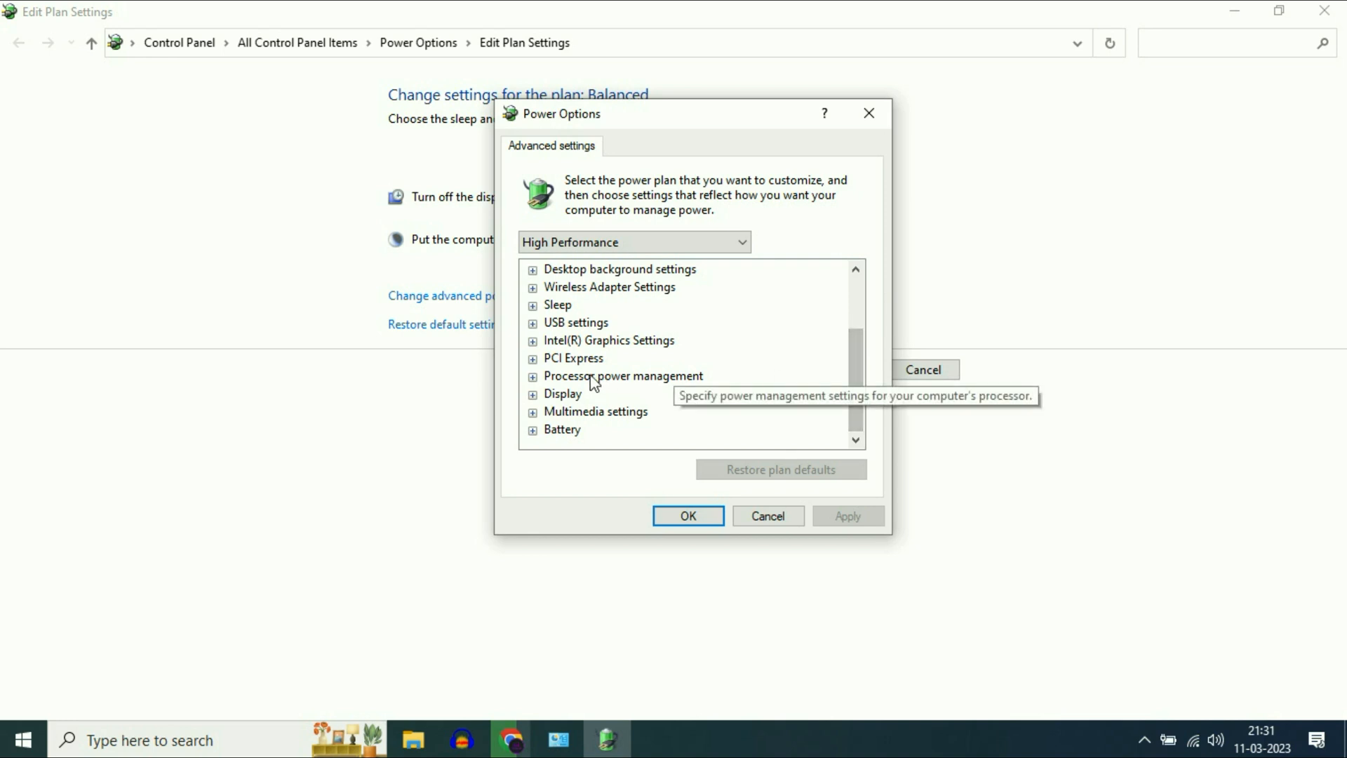
{"action": "mouse_move", "coordinate": [692, 387]}
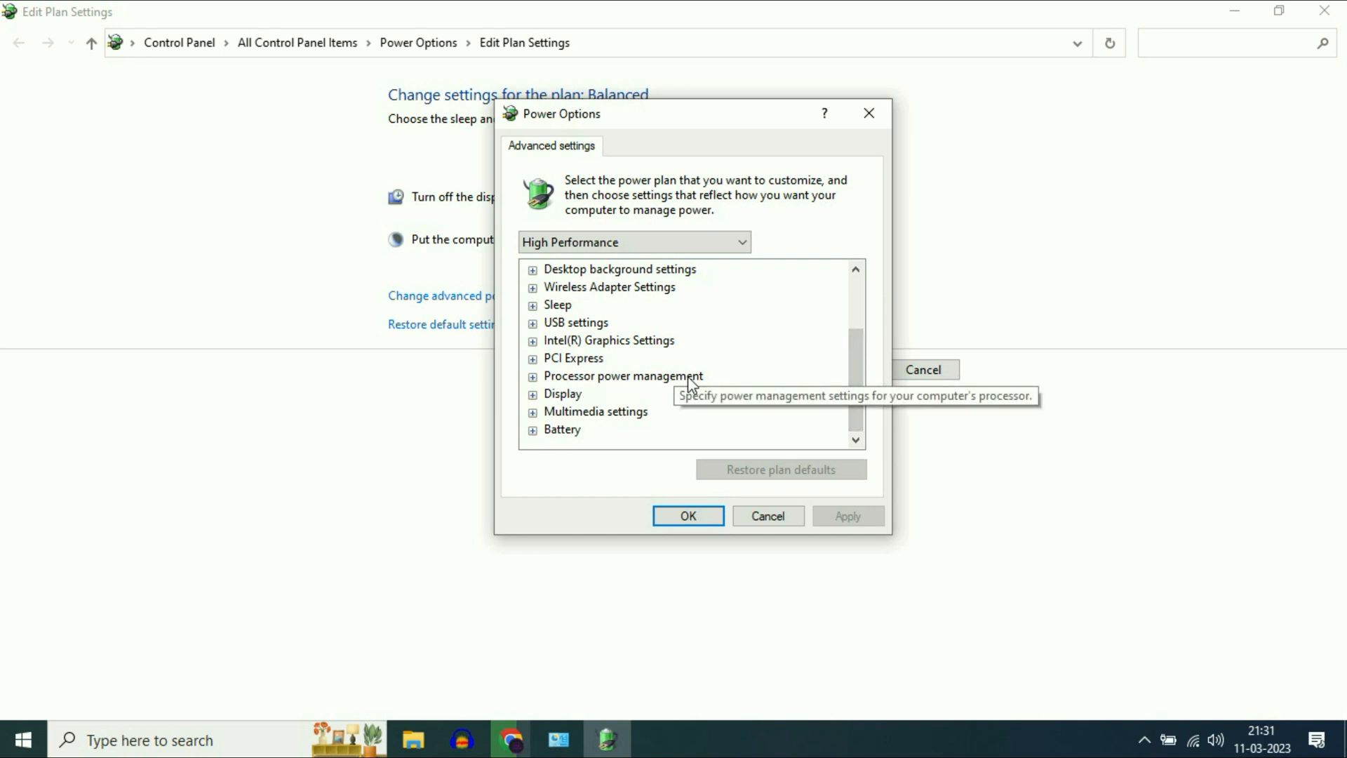
{"action": "left_click", "coordinate": [533, 375]}
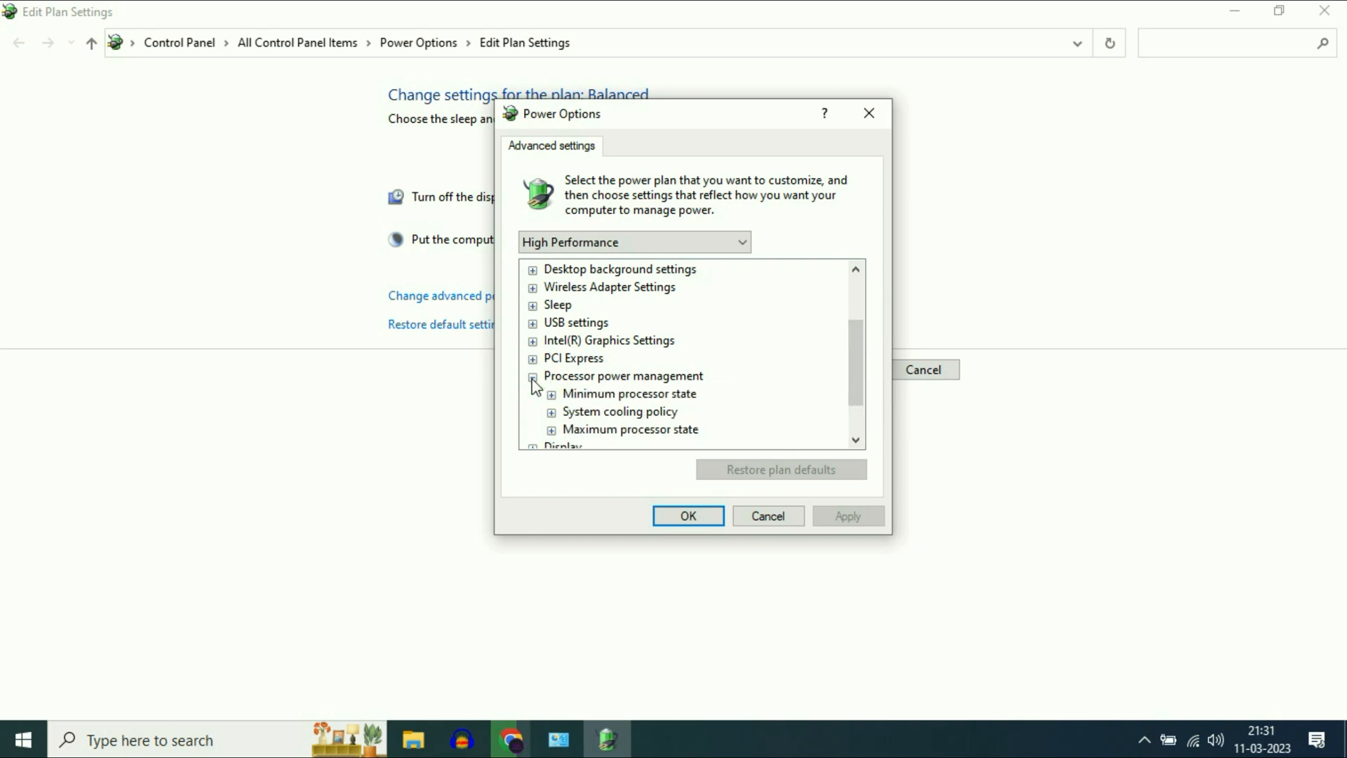
{"action": "scroll", "scroll_direction": "down", "scroll_amount": 3}
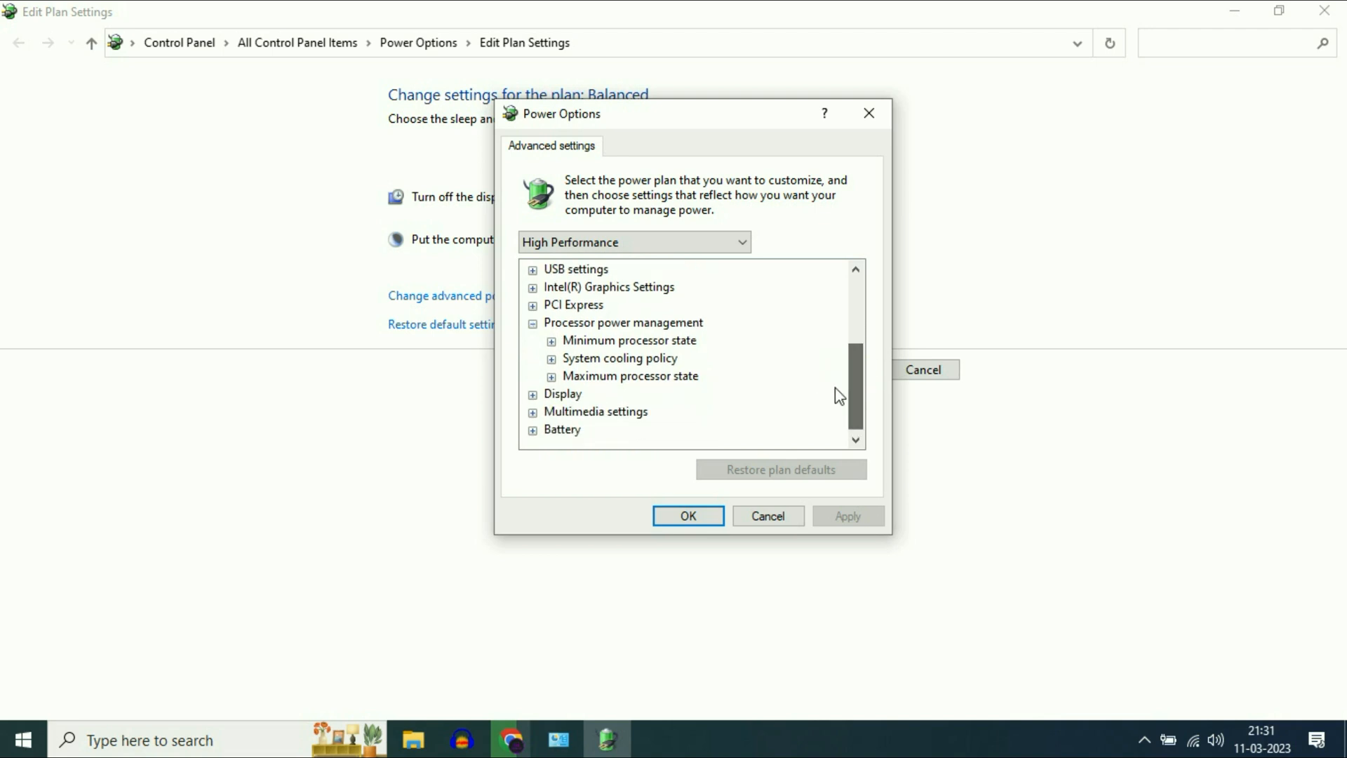
{"action": "mouse_move", "coordinate": [627, 339]}
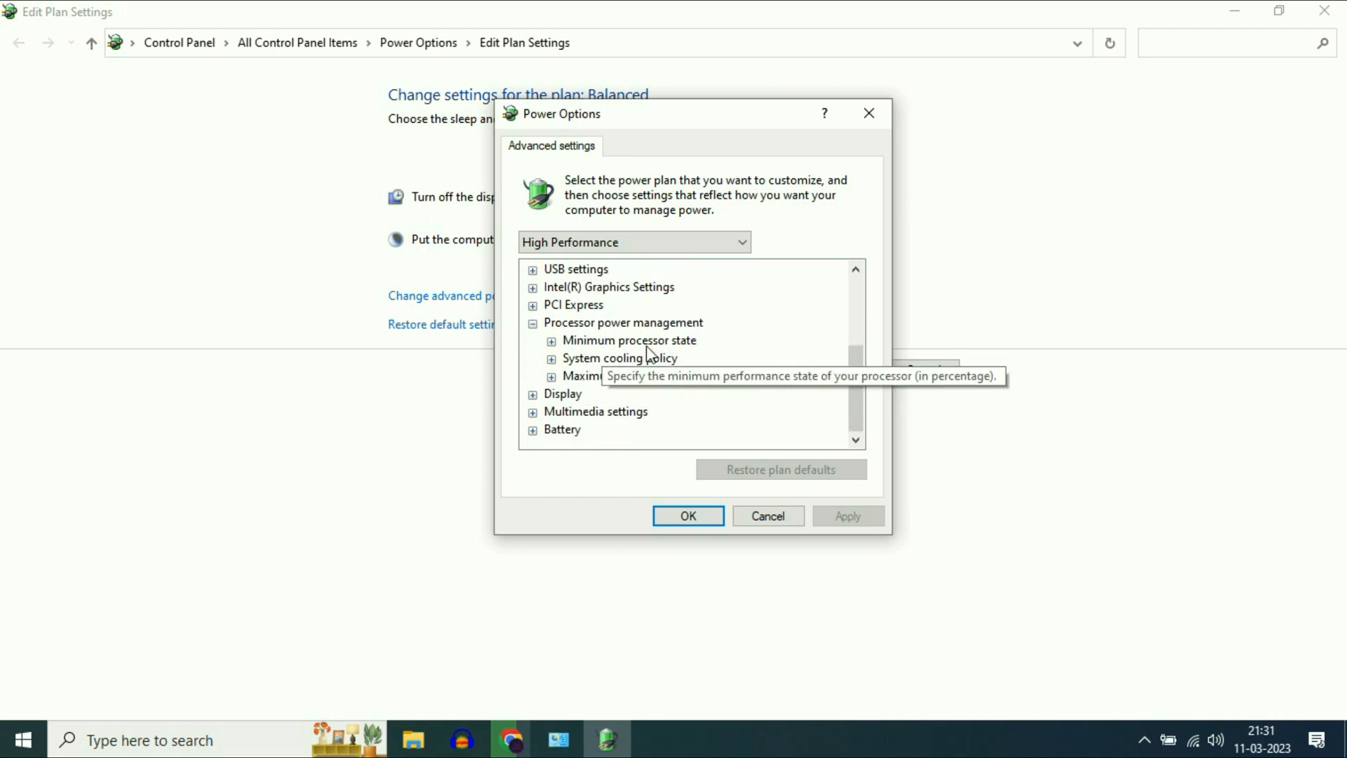
{"action": "mouse_move", "coordinate": [687, 348]}
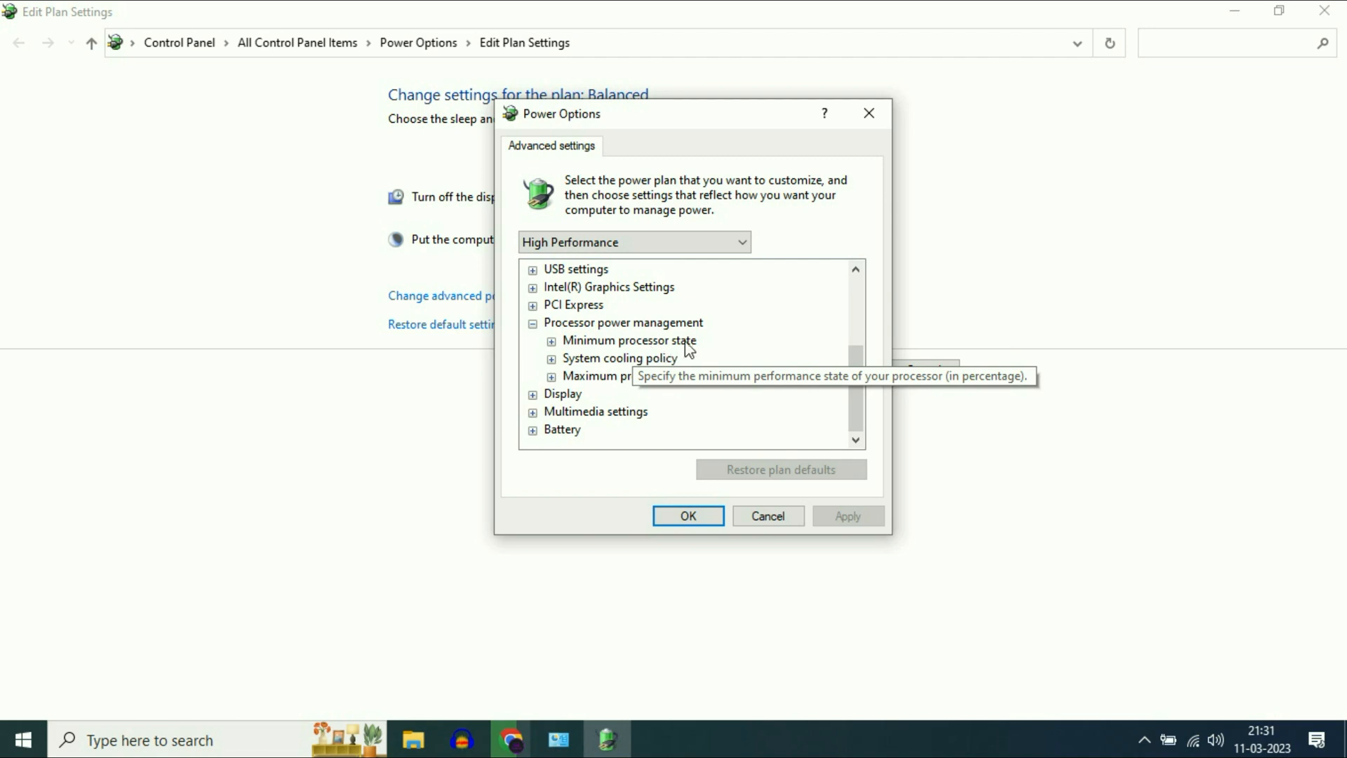
{"action": "mouse_move", "coordinate": [688, 387]}
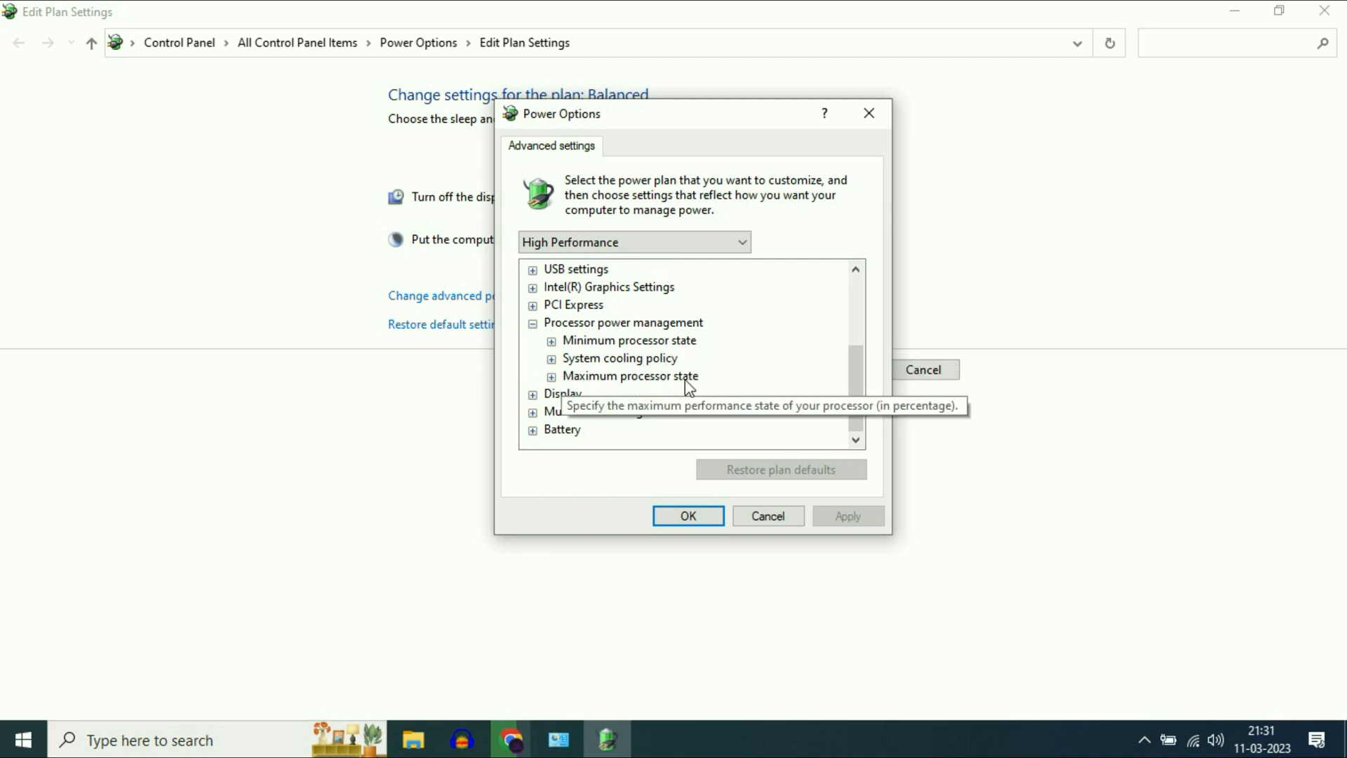
{"action": "mouse_move", "coordinate": [593, 348]}
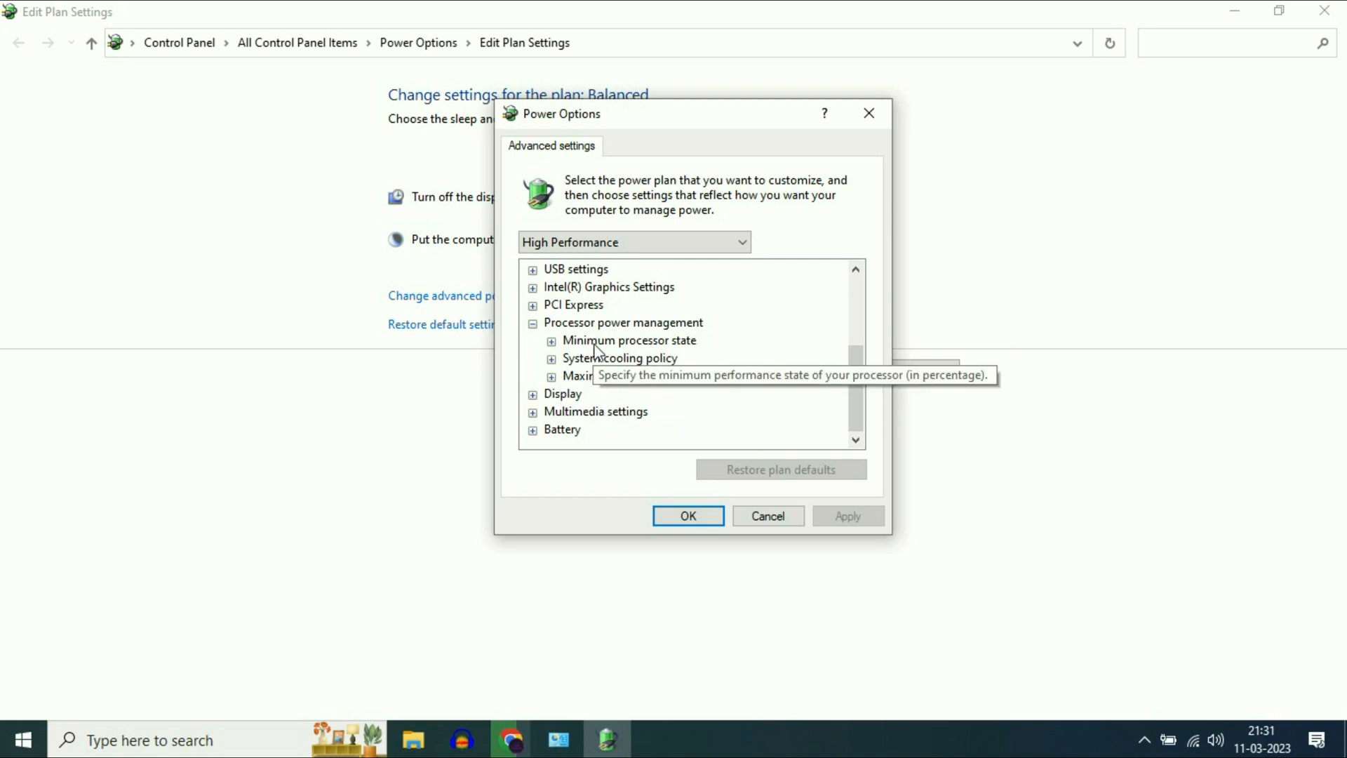
Set Minimum processor state to 0% for both On battery and Plugged in
{"action": "left_click", "coordinate": [628, 339]}
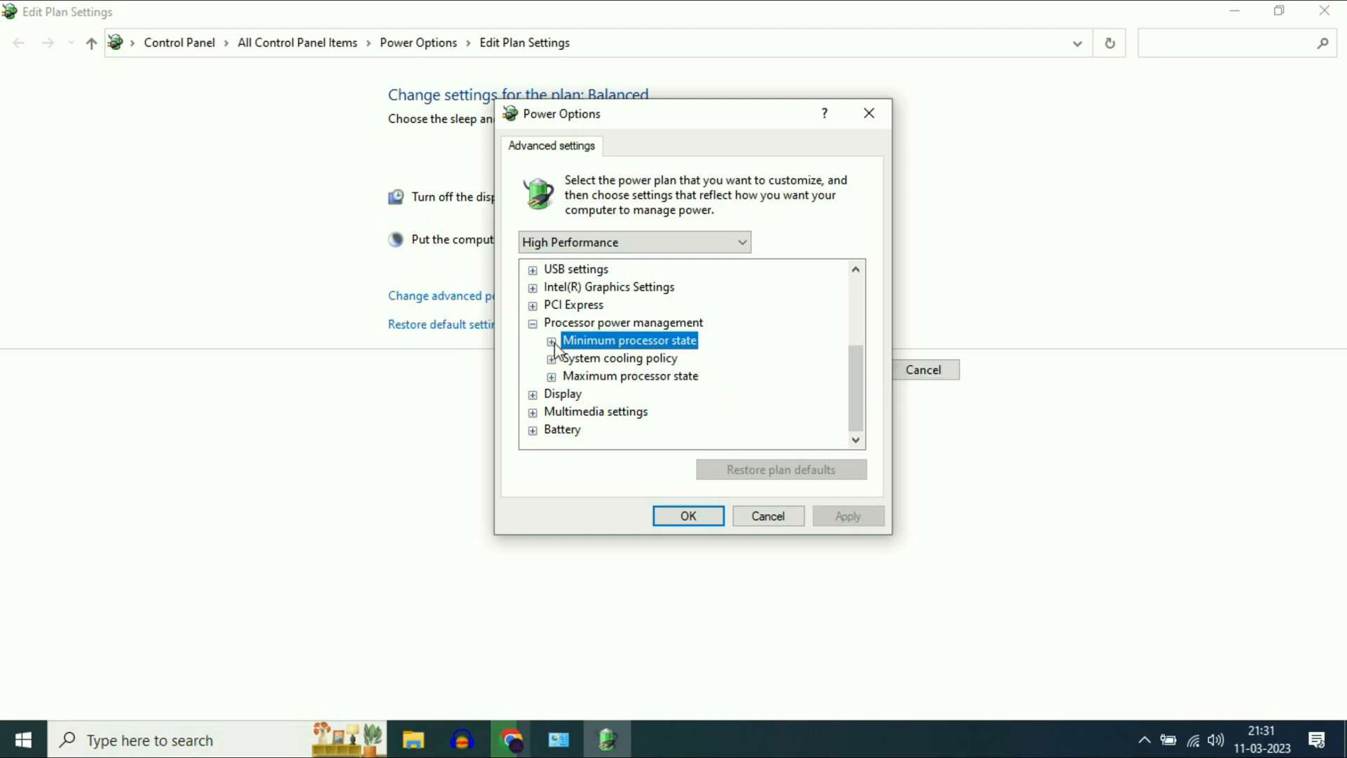
{"action": "left_click", "coordinate": [550, 340]}
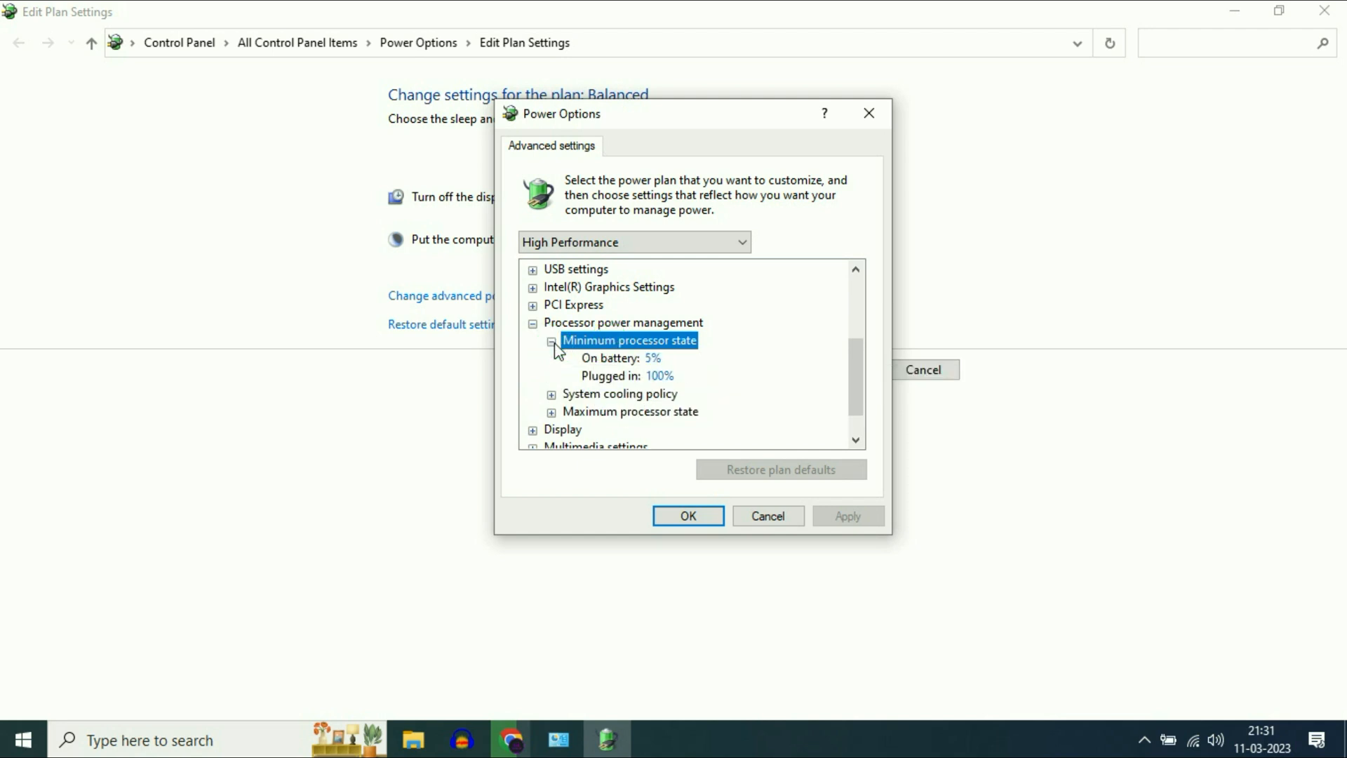
{"action": "left_click", "coordinate": [651, 357]}
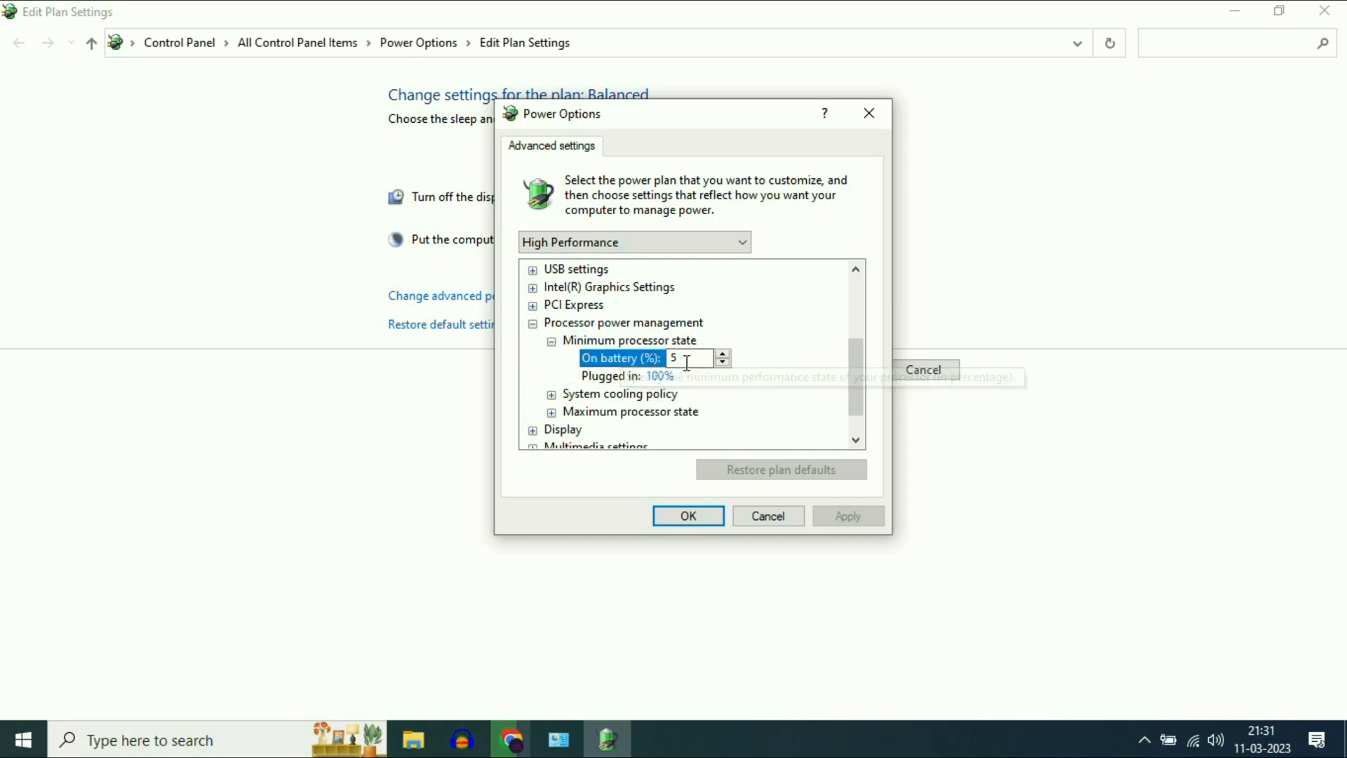
{"action": "left_click", "coordinate": [721, 363]}
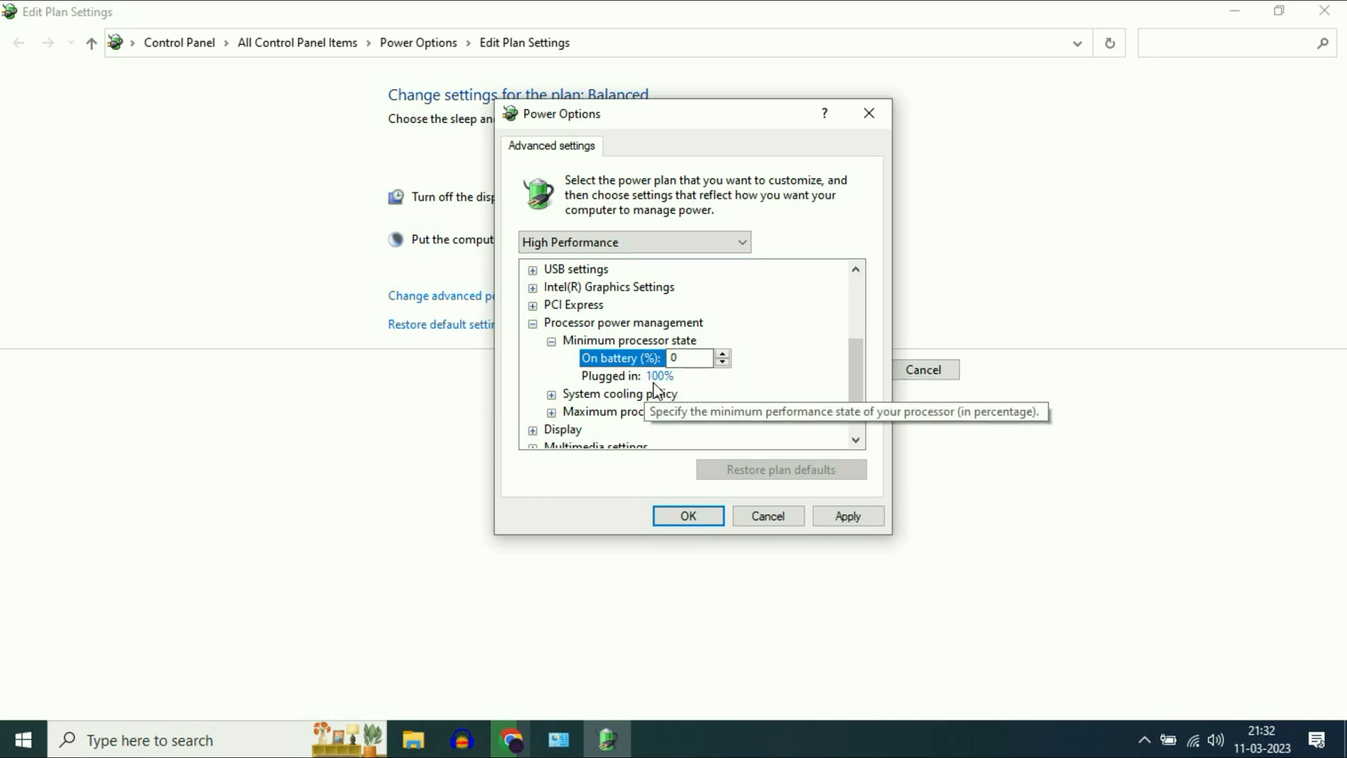
{"action": "left_click", "coordinate": [658, 375]}
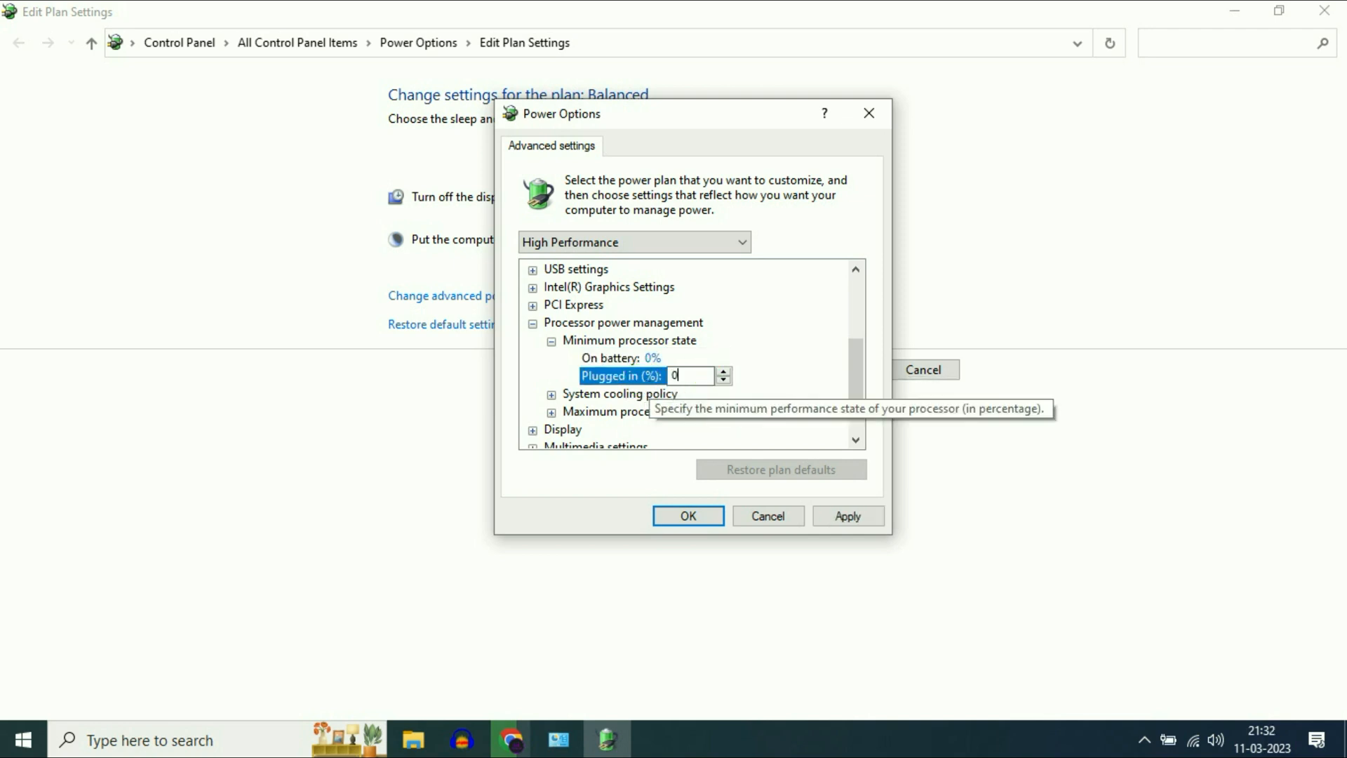
{"action": "left_click", "coordinate": [620, 357]}
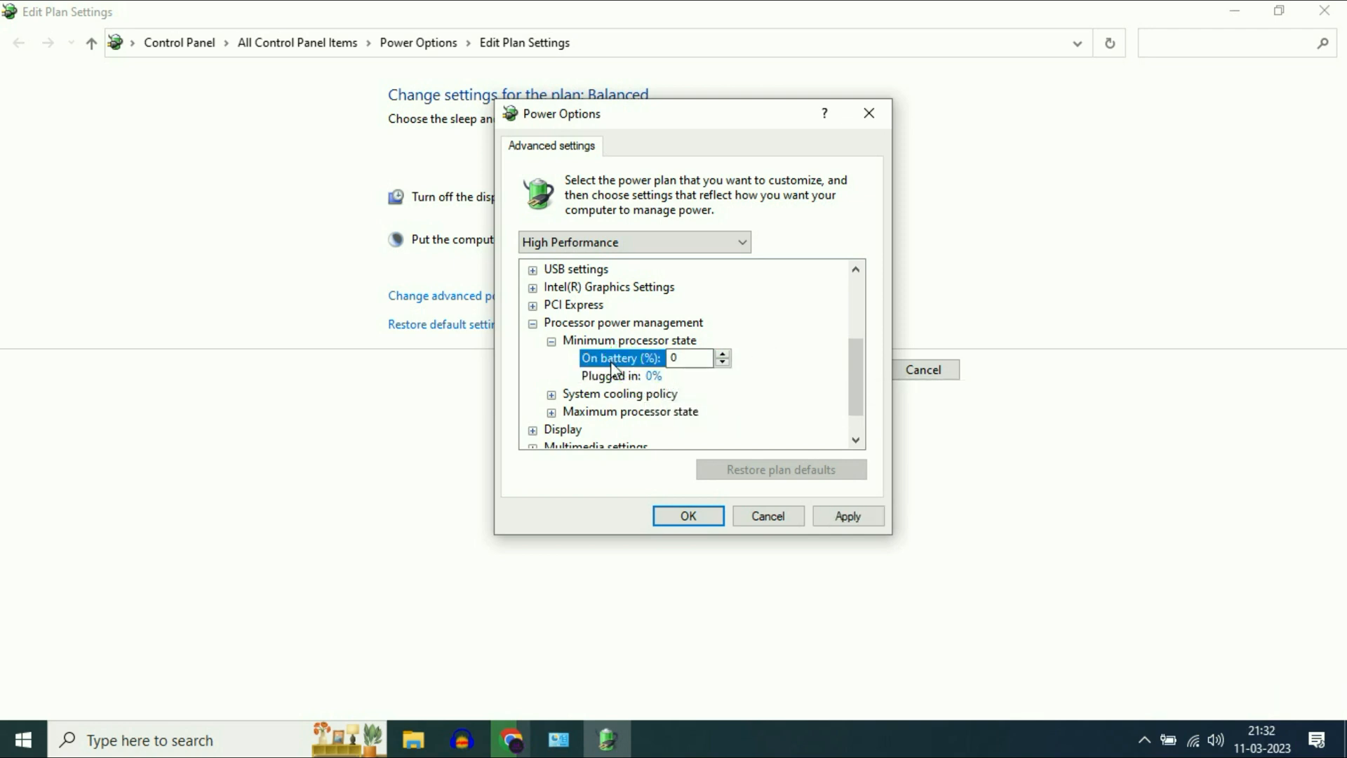
{"action": "left_click", "coordinate": [618, 375]}
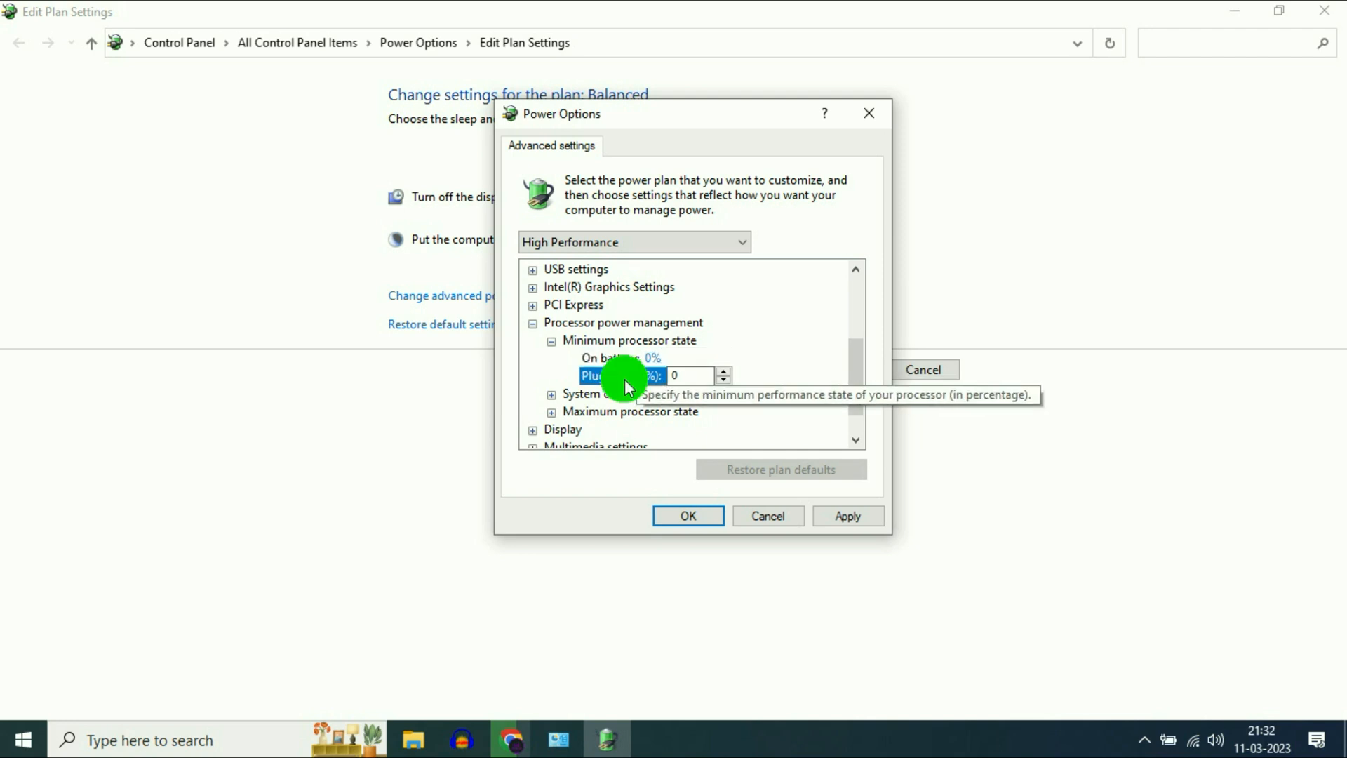
{"action": "mouse_move", "coordinate": [646, 378]}
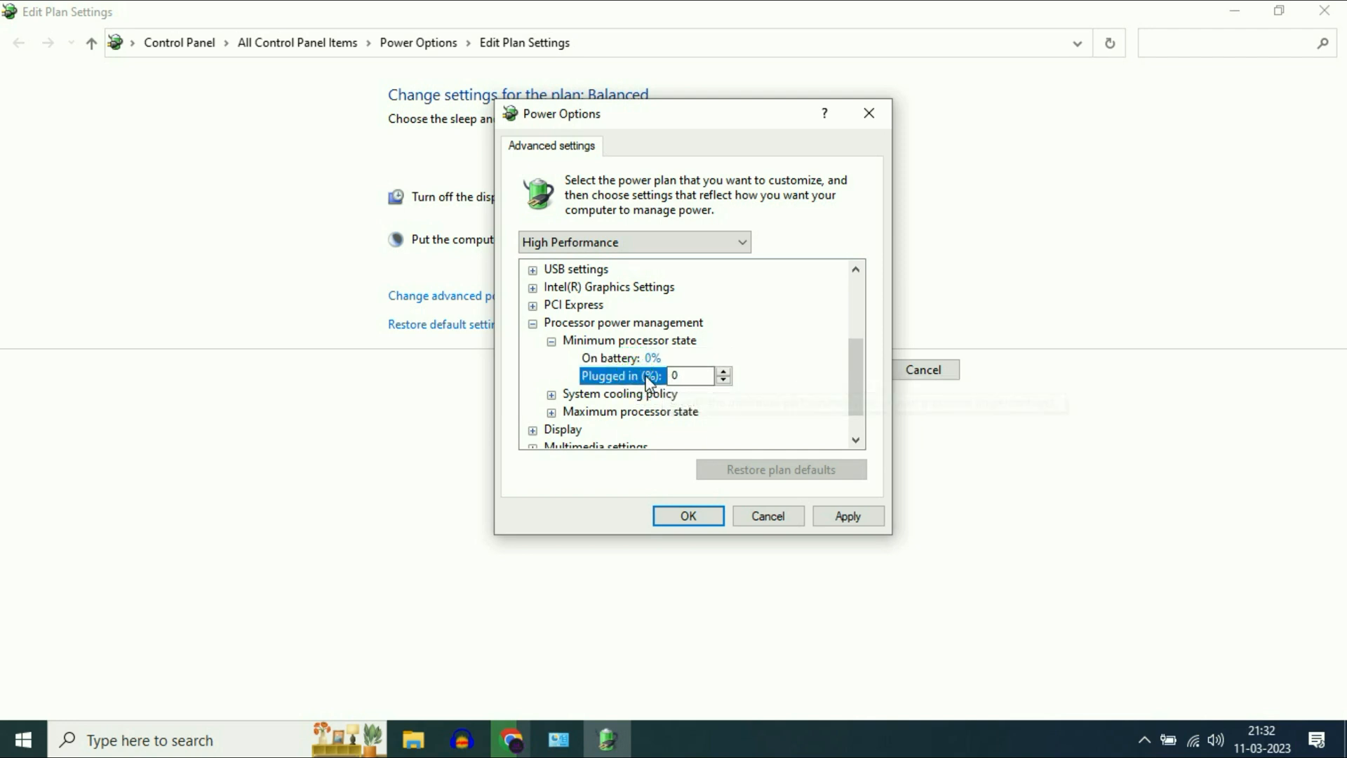
{"action": "mouse_move", "coordinate": [589, 422]}
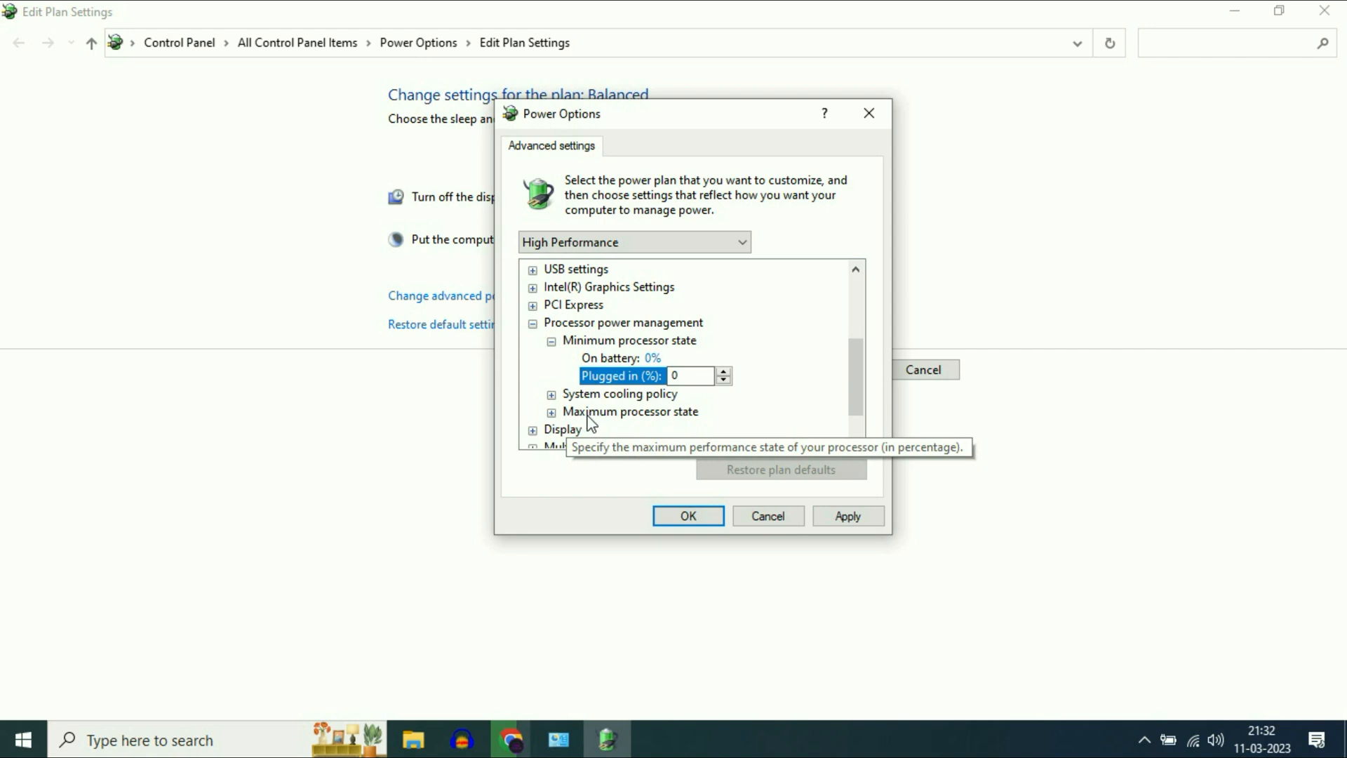
{"action": "mouse_move", "coordinate": [630, 432]}
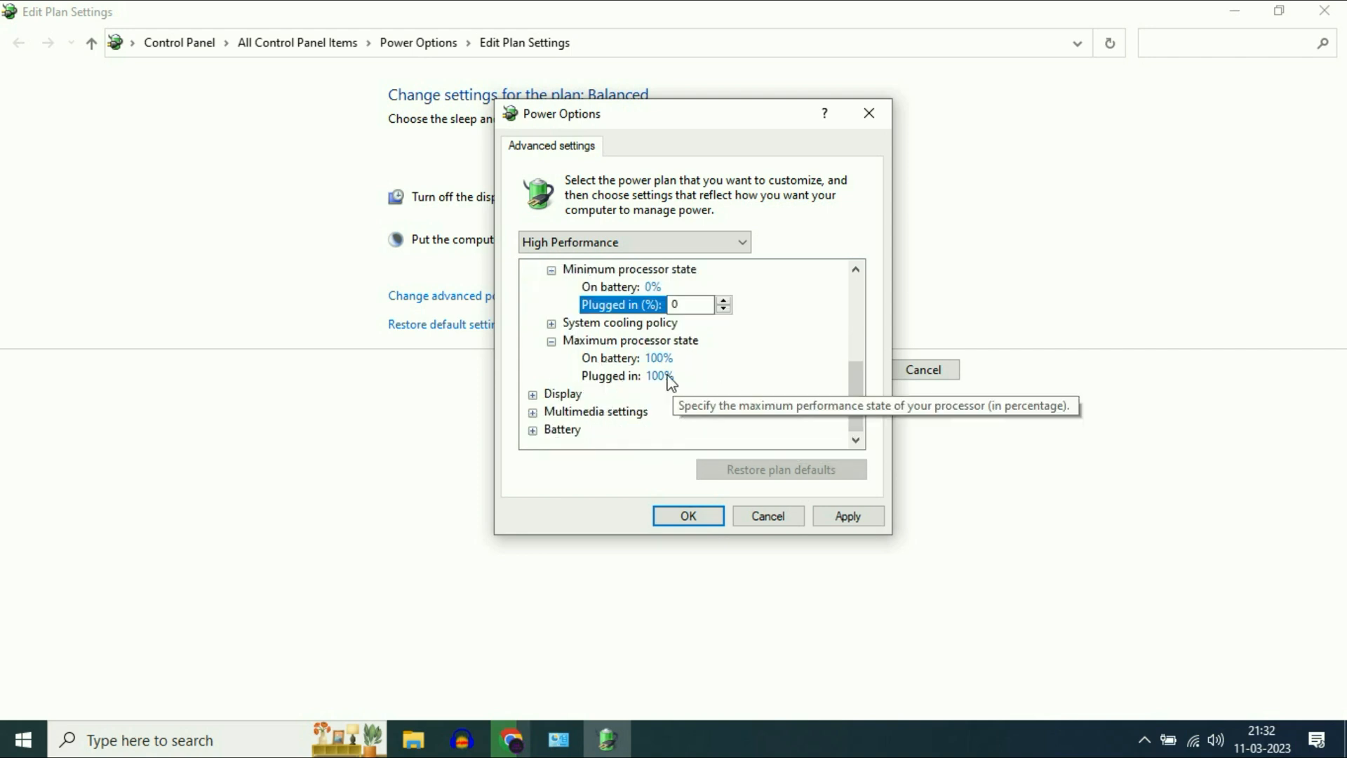
{"action": "mouse_move", "coordinate": [593, 388]}
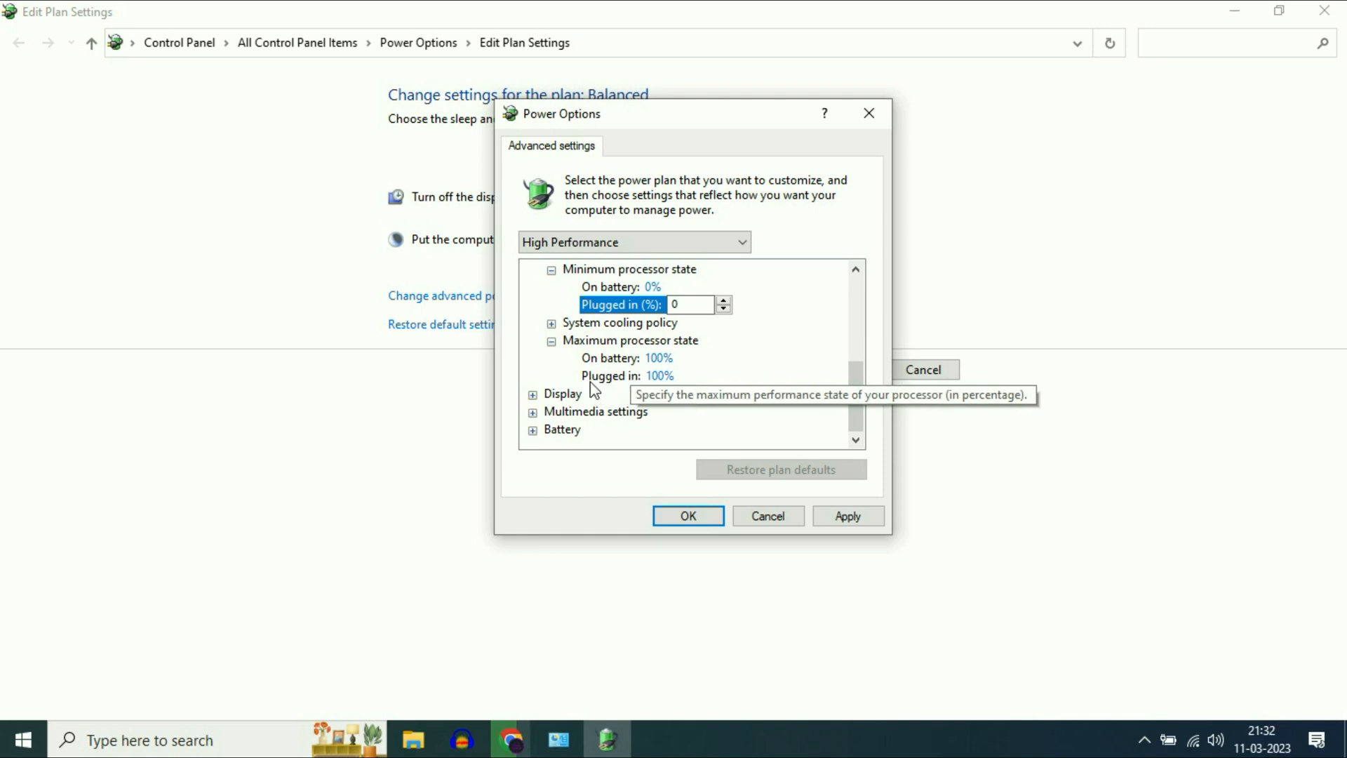
{"action": "mouse_move", "coordinate": [657, 380]}
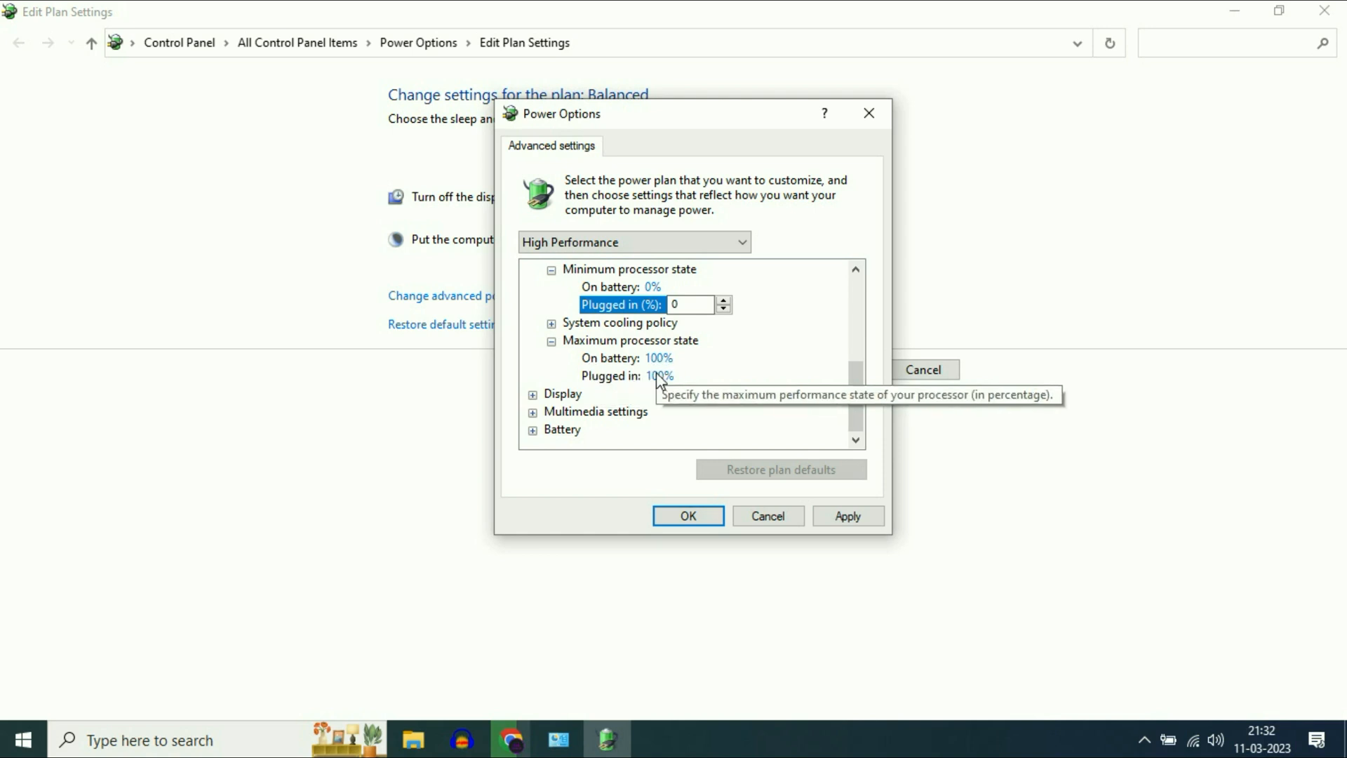
Confirm maximum processor state stays at 100%, then save and close the dialog
{"action": "scroll", "scroll_direction": "up", "scroll_amount": 3}
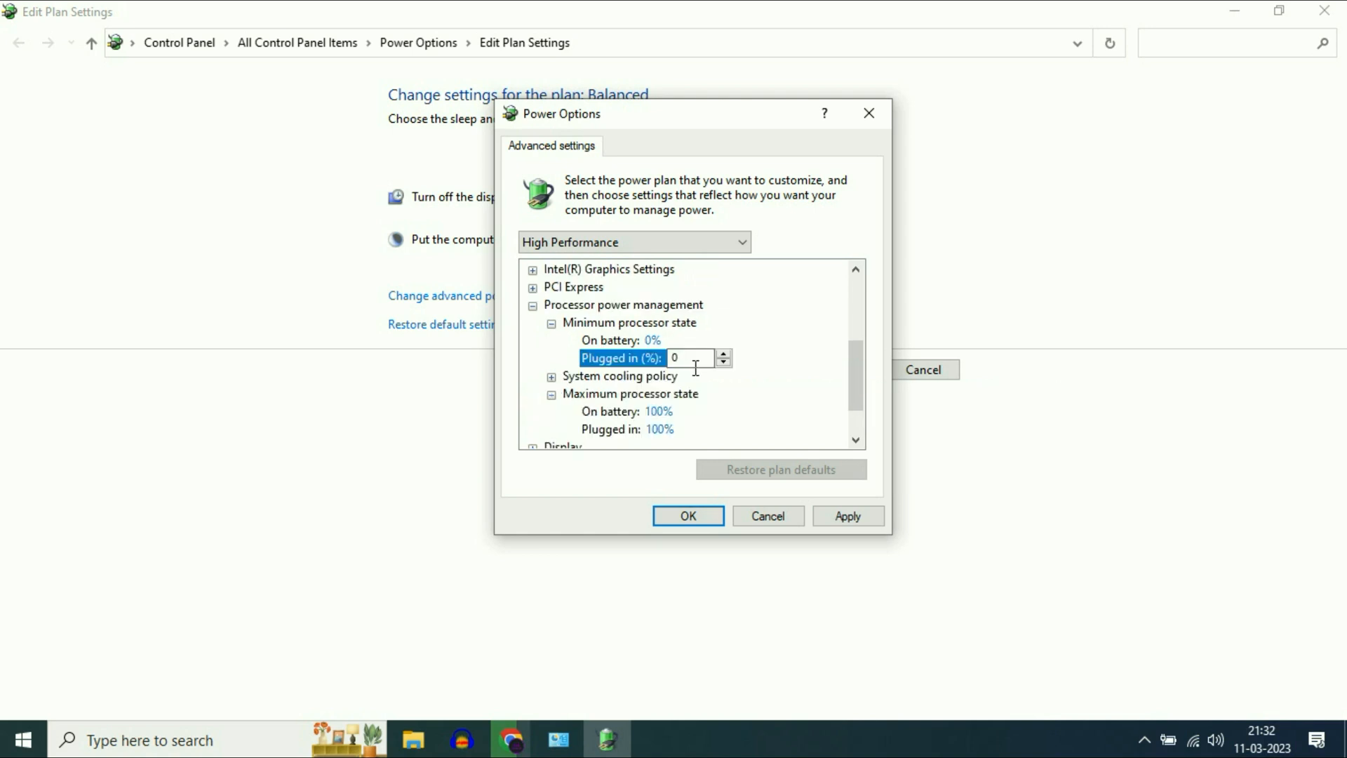
{"action": "mouse_move", "coordinate": [693, 334]}
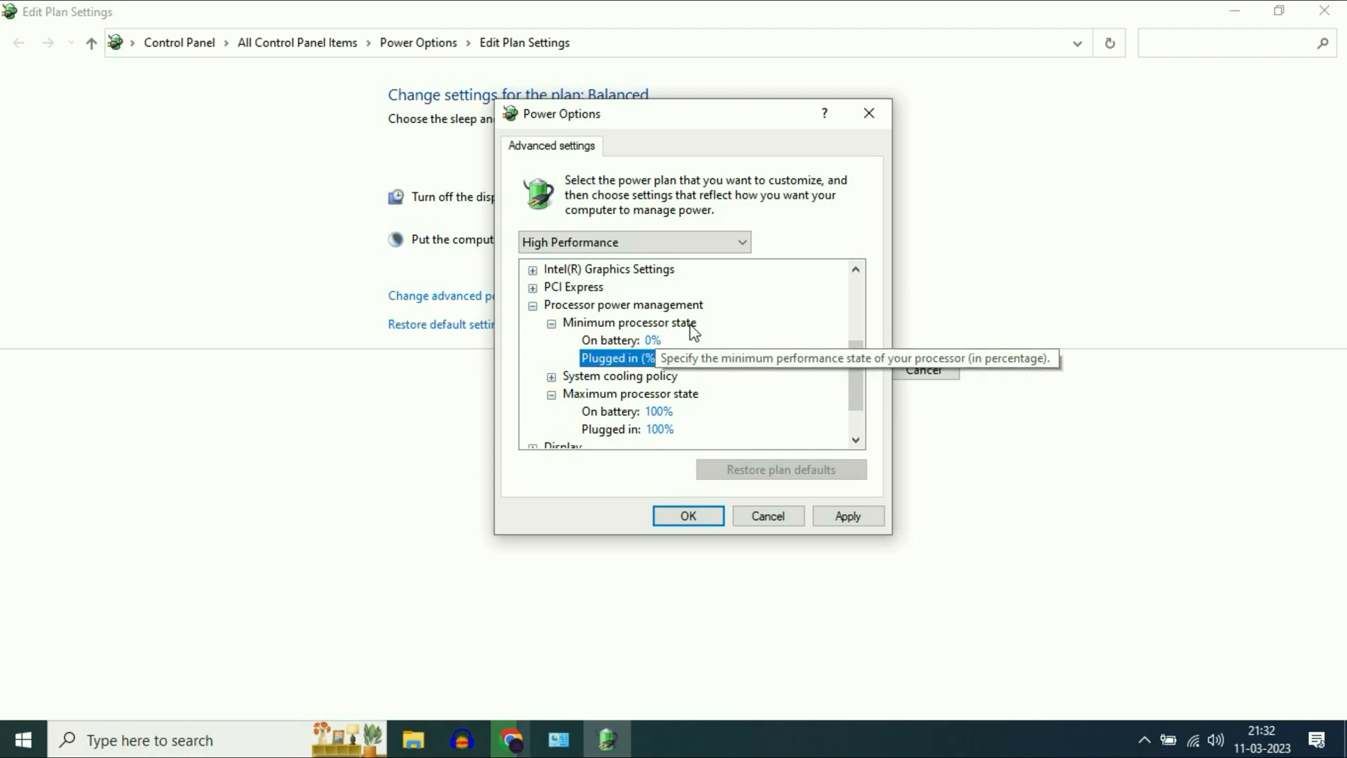
{"action": "left_click", "coordinate": [653, 357]}
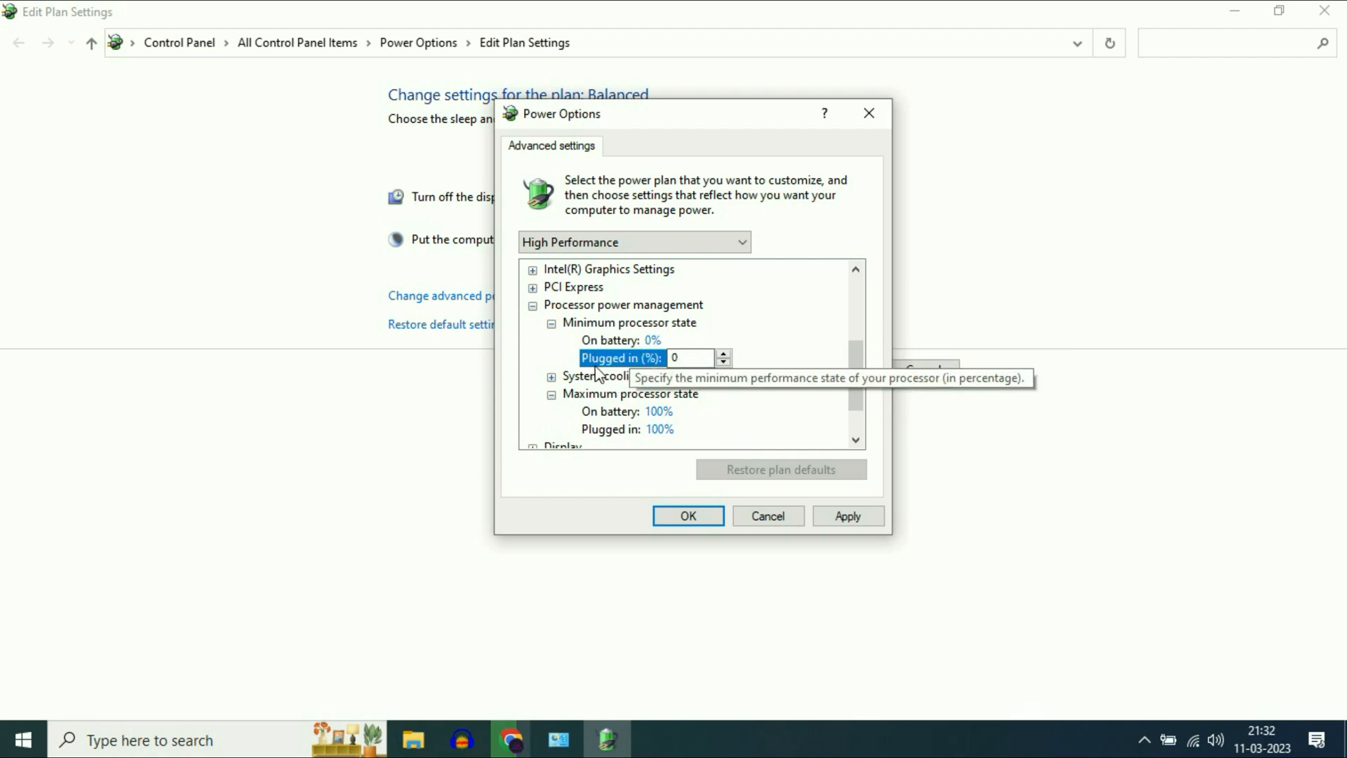
{"action": "scroll", "scroll_direction": "down", "scroll_amount": 3}
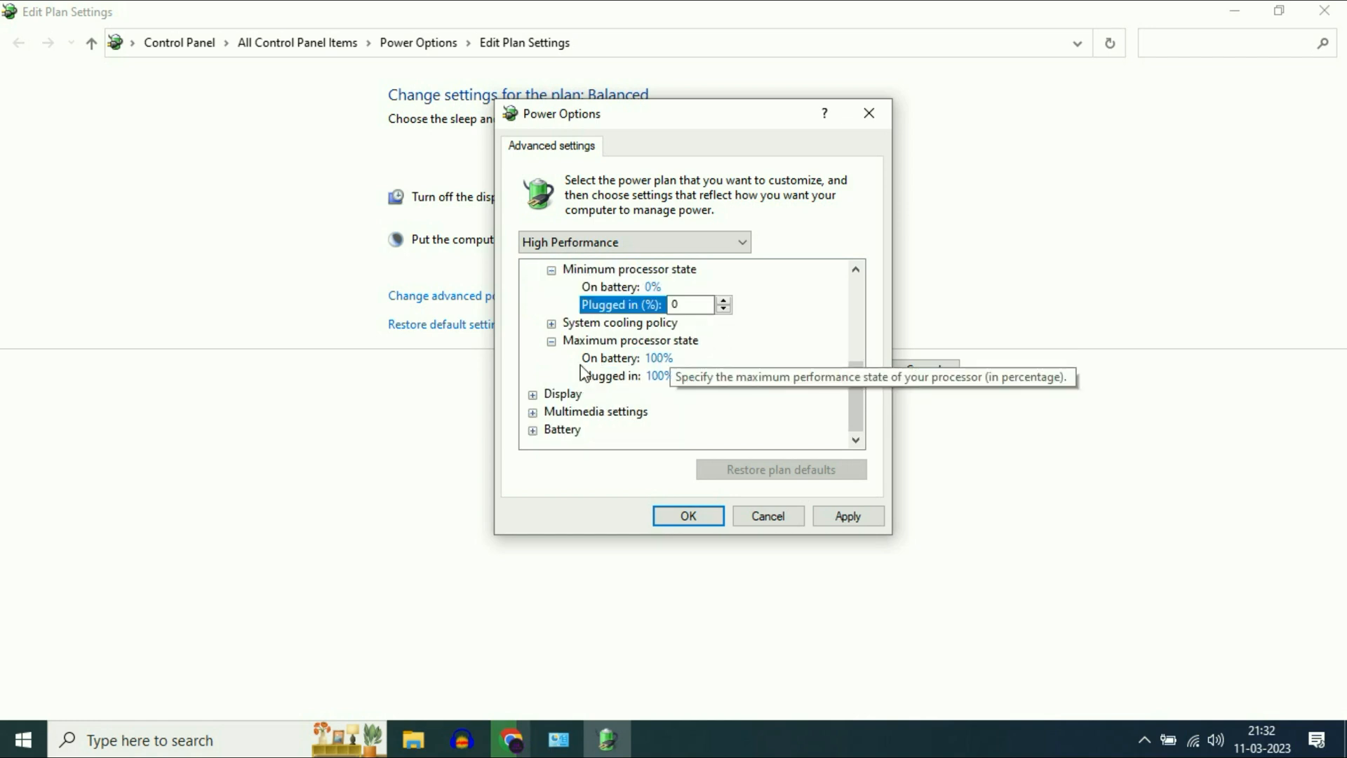
{"action": "mouse_move", "coordinate": [654, 364]}
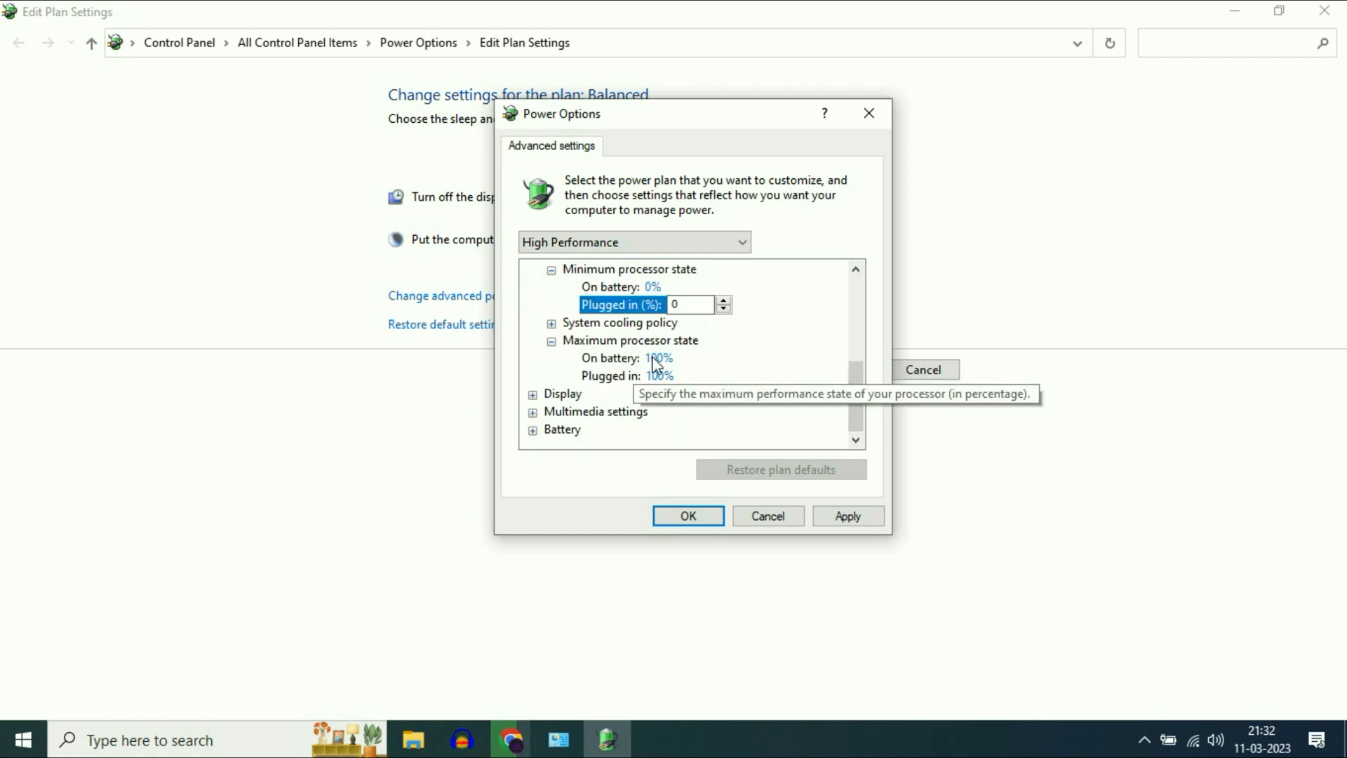
{"action": "mouse_move", "coordinate": [650, 368]}
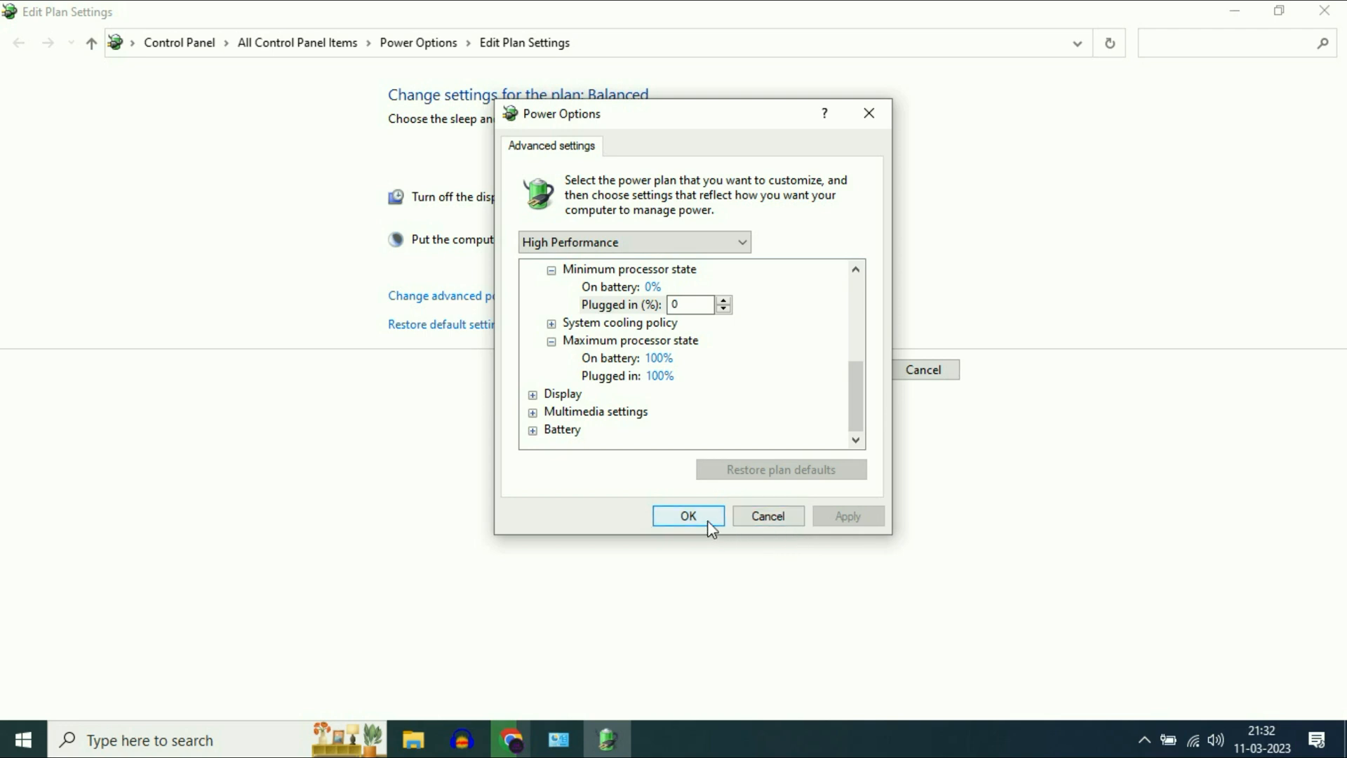
{"action": "left_click", "coordinate": [688, 516]}
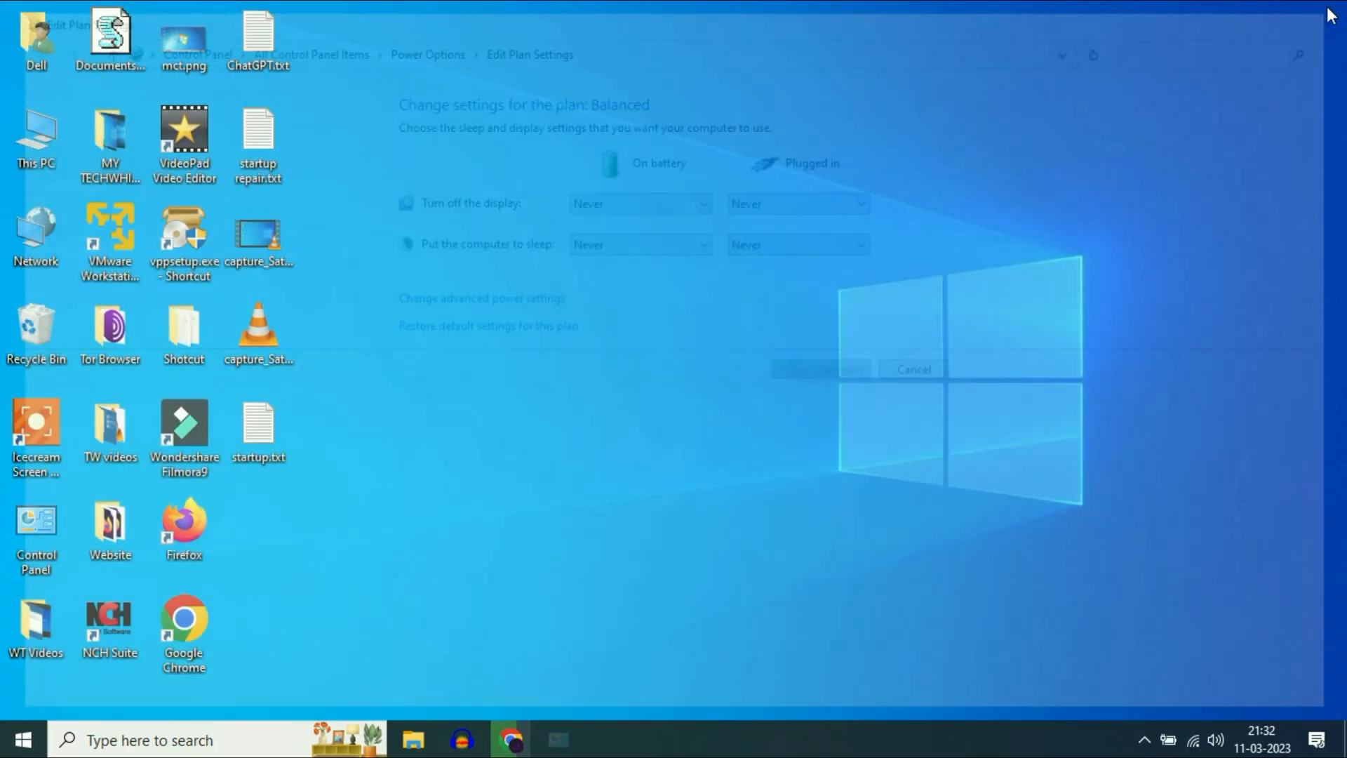
Close the Control Panel window and launch Task Manager from the taskbar menu
{"action": "left_click", "coordinate": [912, 368]}
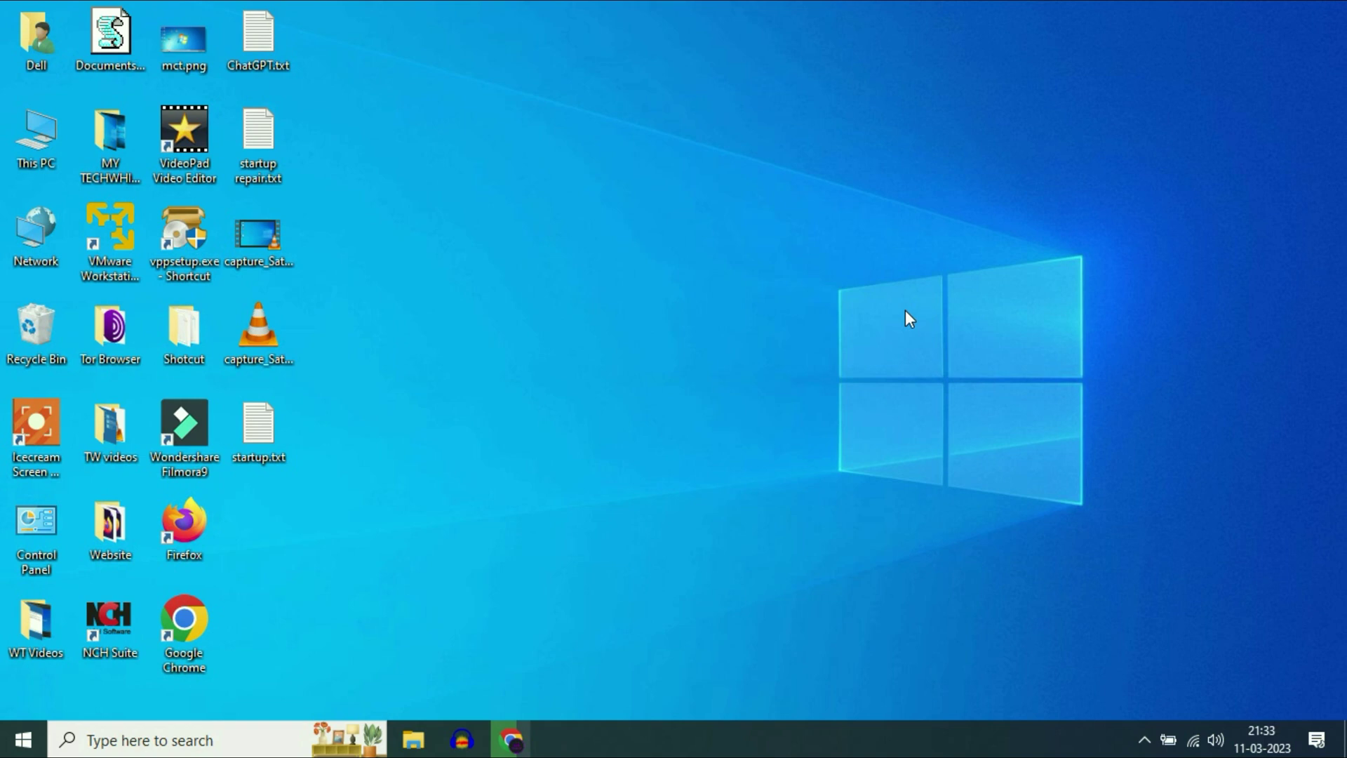
{"action": "mouse_move", "coordinate": [933, 737]}
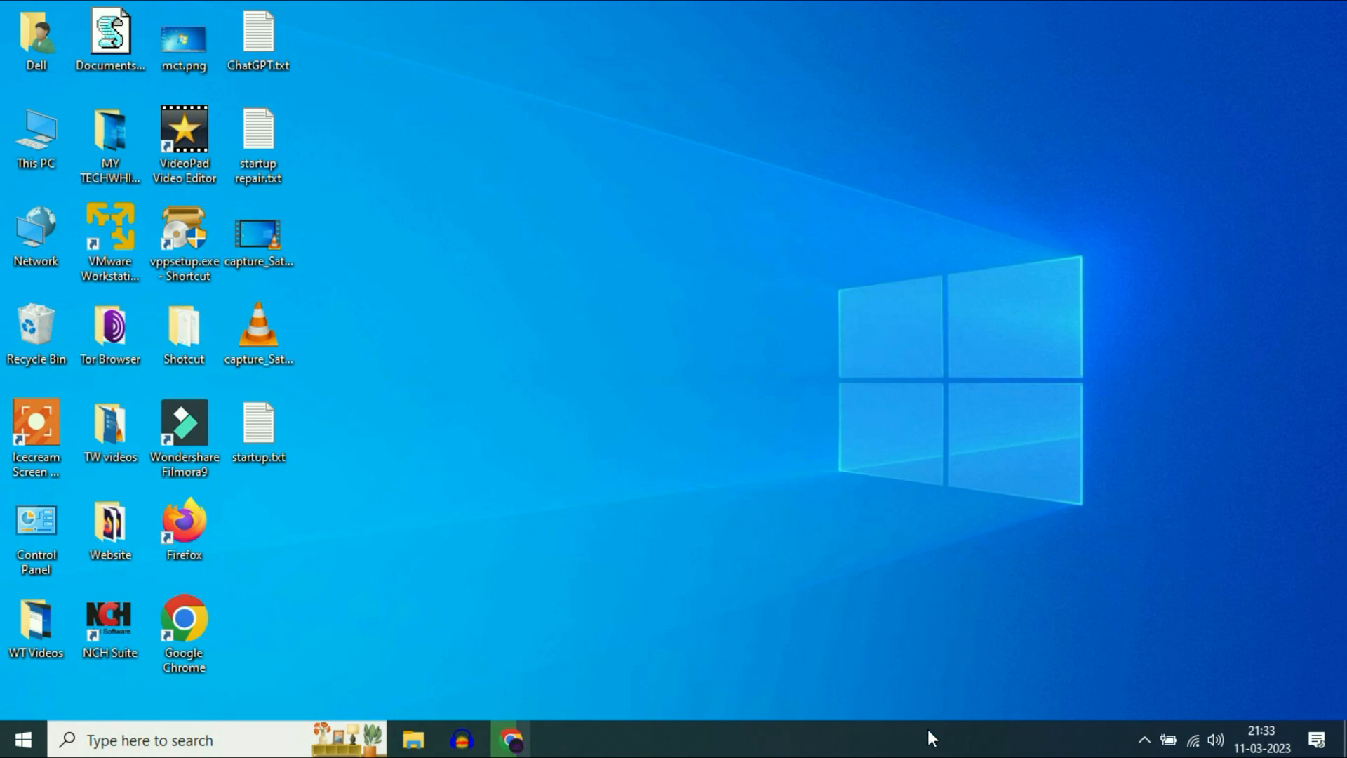
{"action": "right_click", "coordinate": [930, 738]}
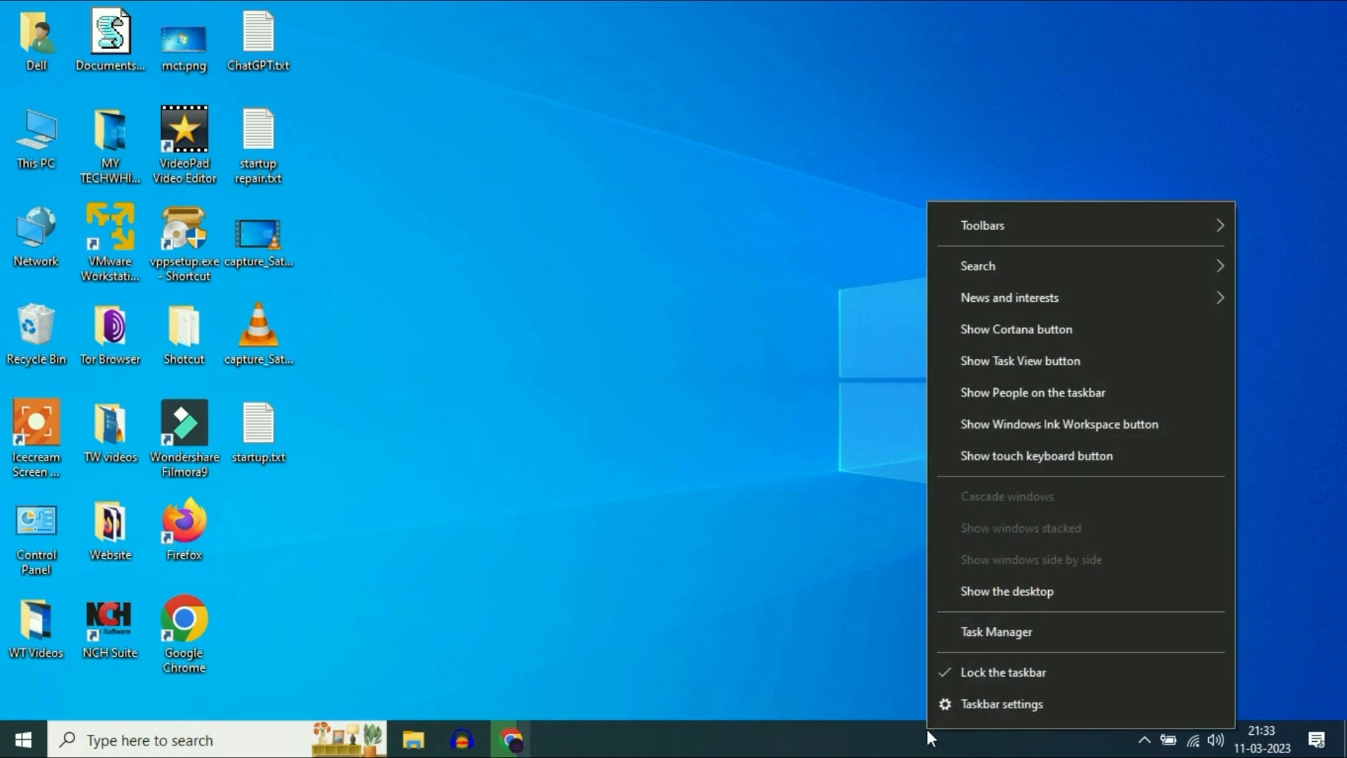
{"action": "left_click", "coordinate": [996, 631]}
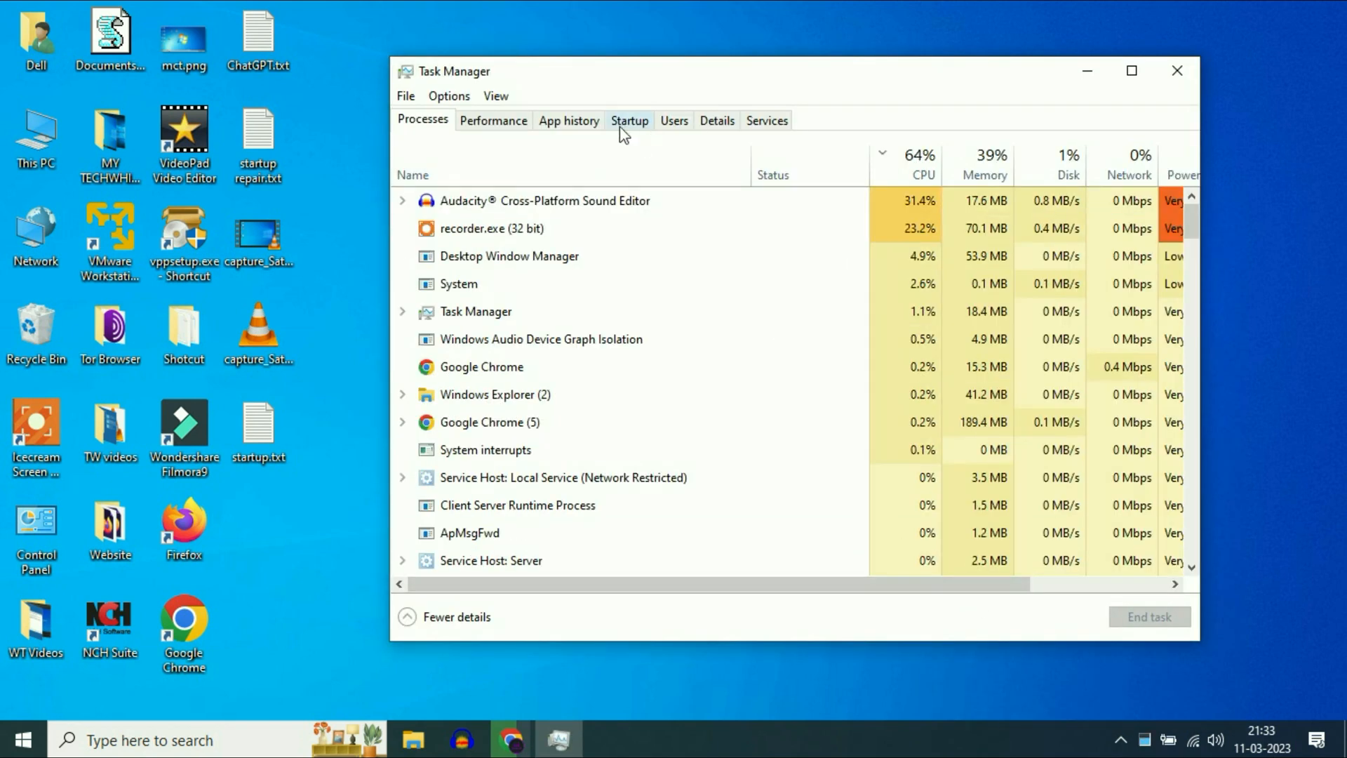
Disable the Adobe startup entries on Task Manager's Startup tab
{"action": "left_click", "coordinate": [629, 120]}
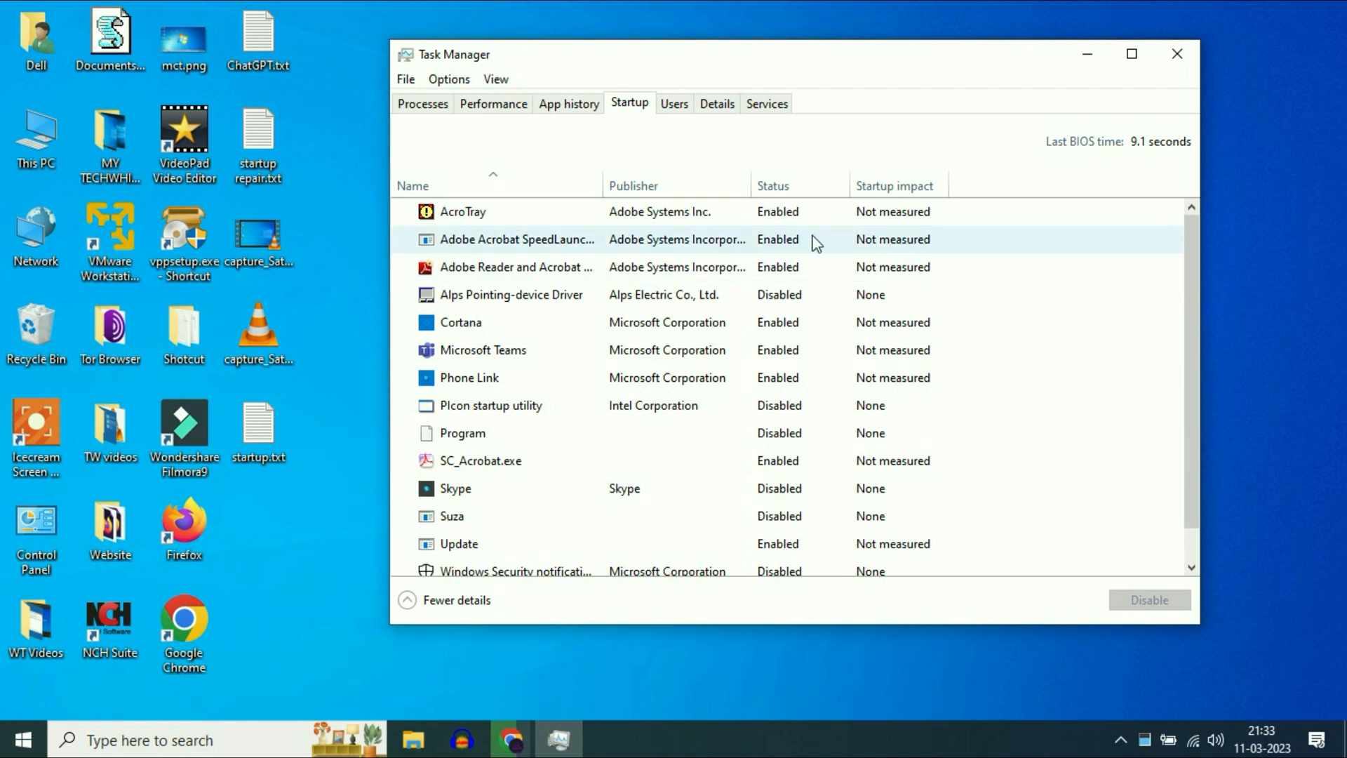
{"action": "right_click", "coordinate": [516, 267]}
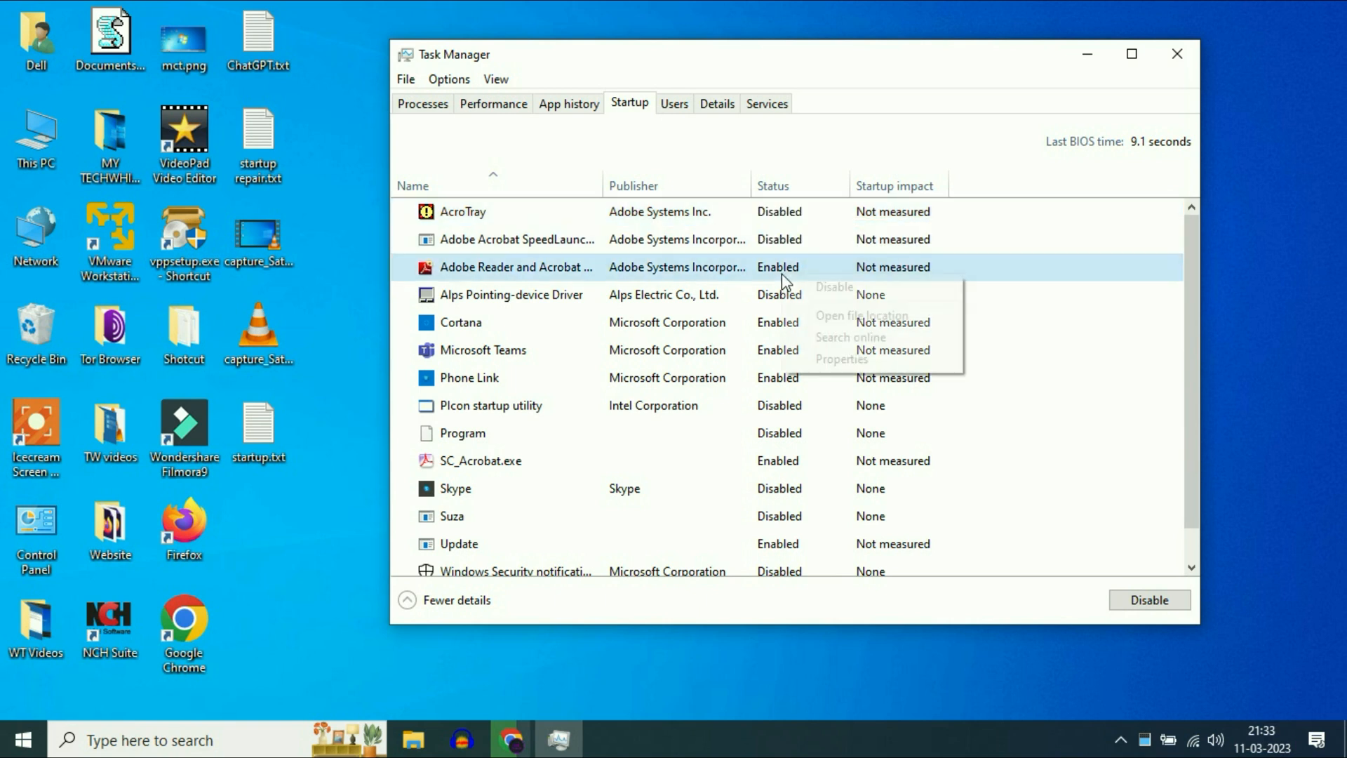
{"action": "mouse_move", "coordinate": [837, 286]}
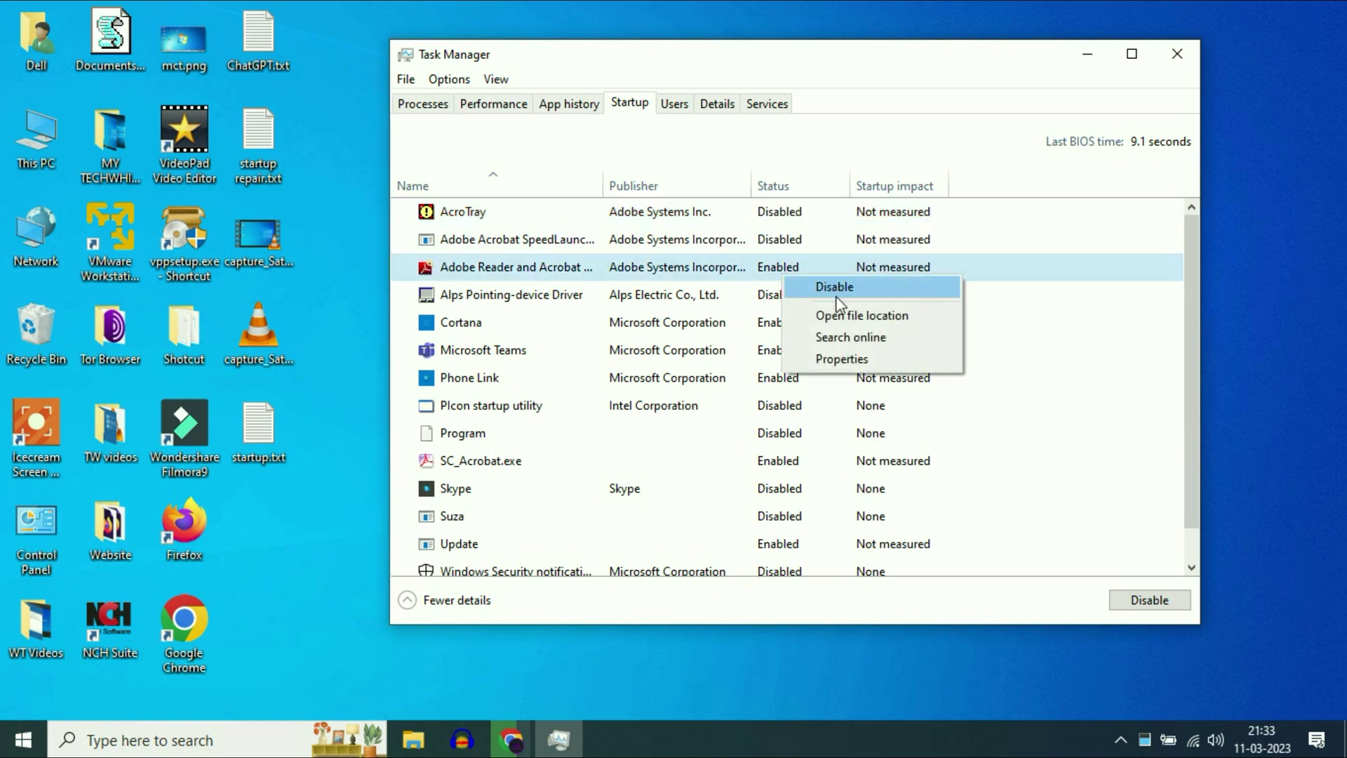
{"action": "left_click", "coordinate": [833, 286]}
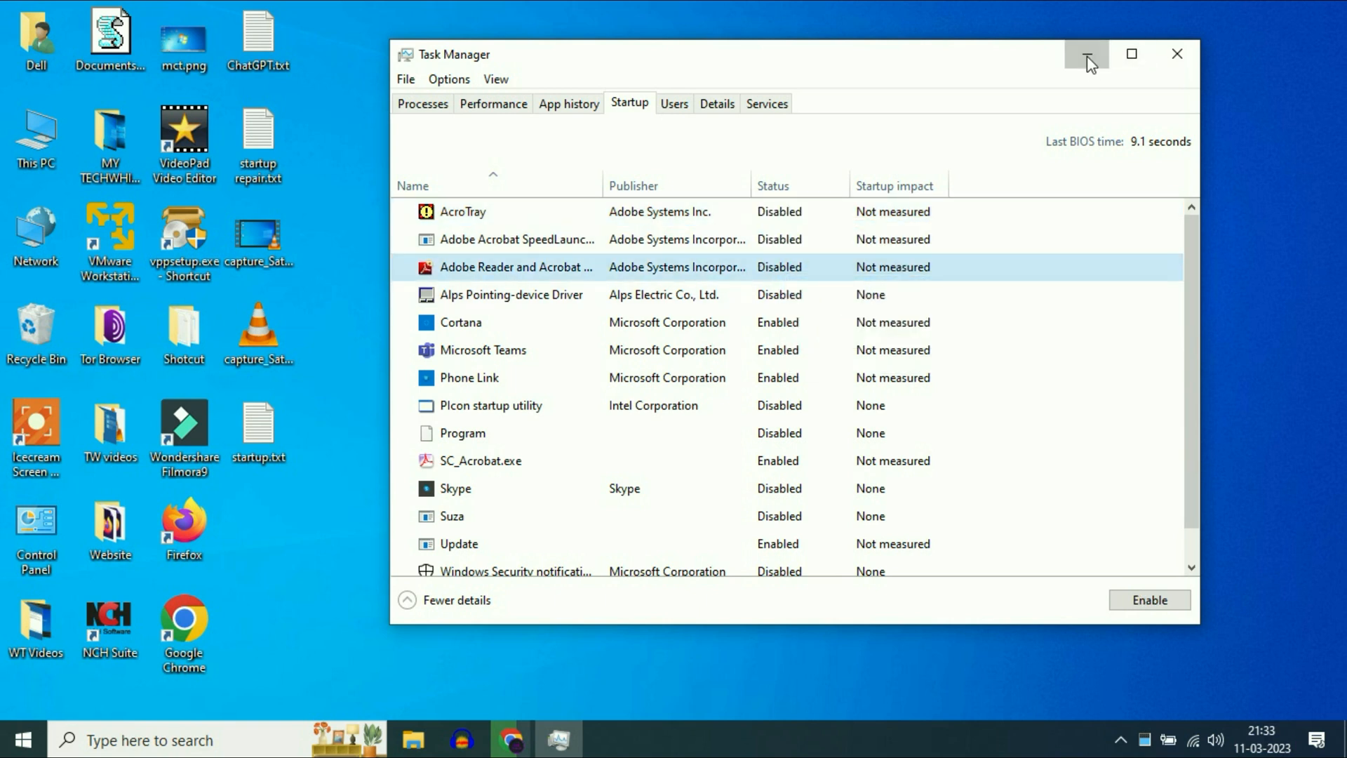